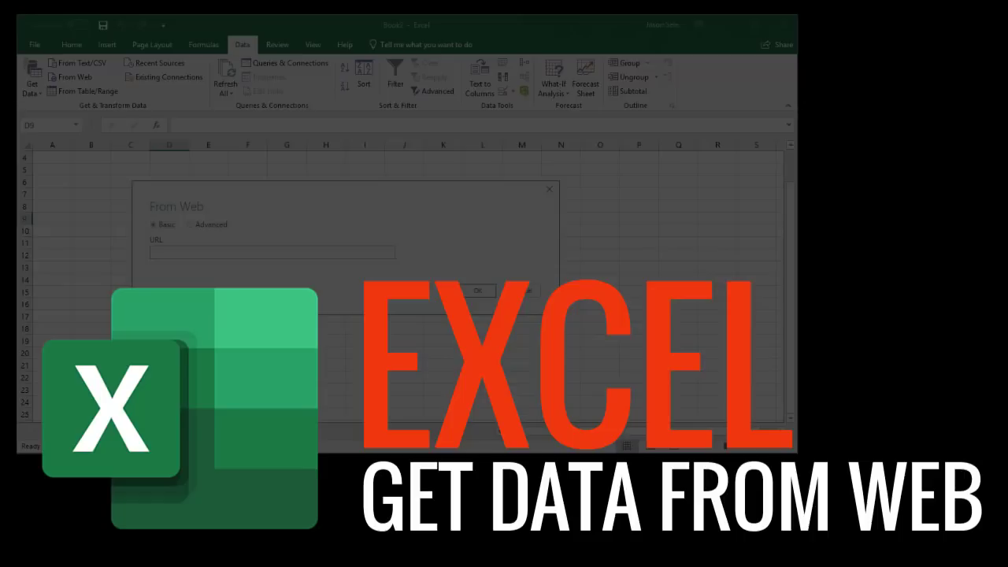
Bring up the From Web import dialog via Data > Get Data > From Other Sources
click(548, 189)
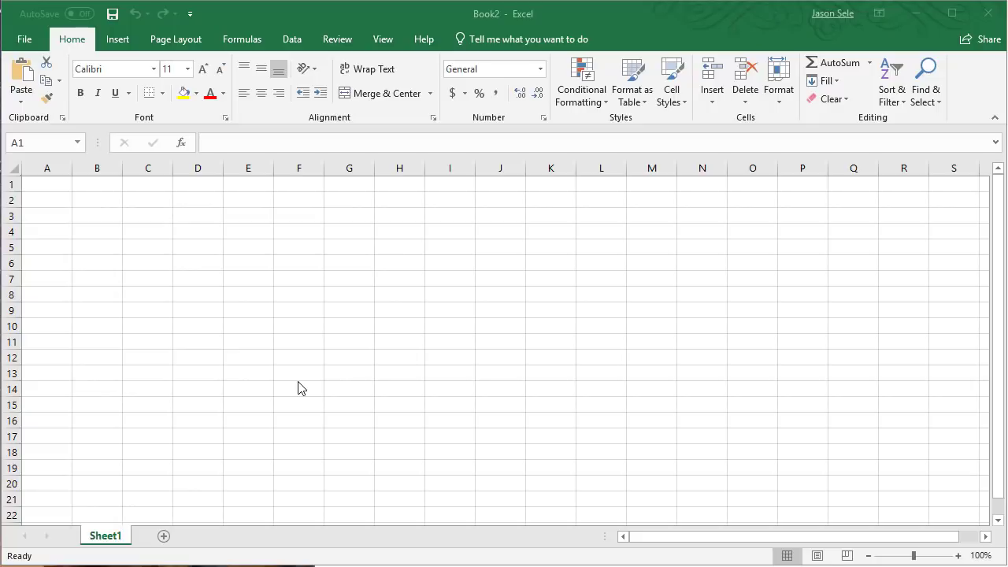
mouse_move(296, 121)
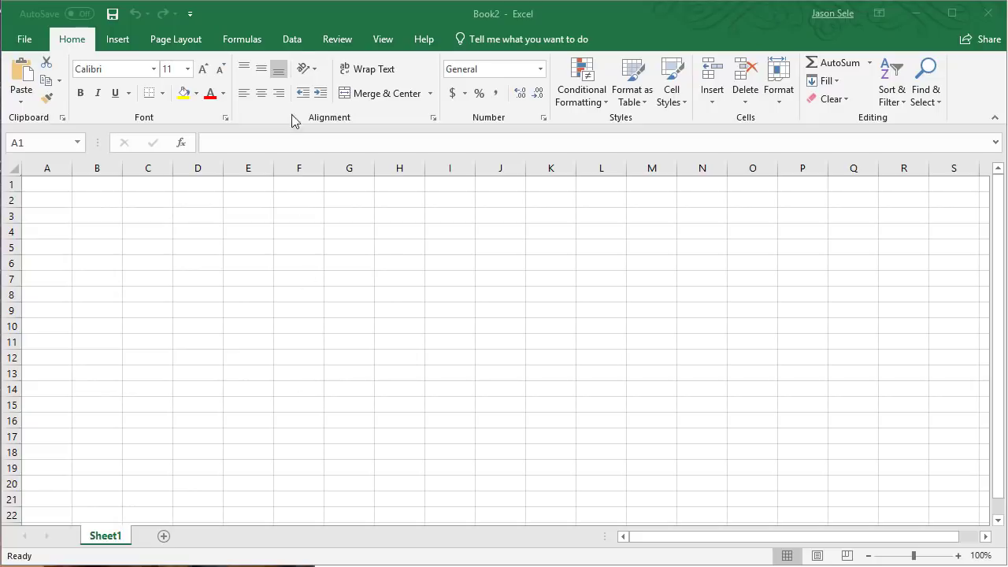
click(291, 38)
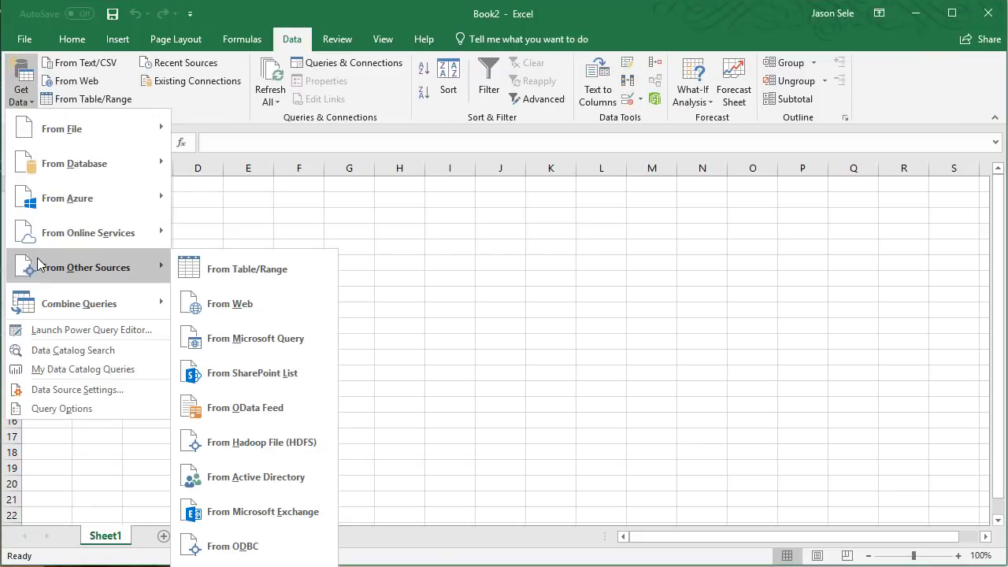
mouse_move(230, 303)
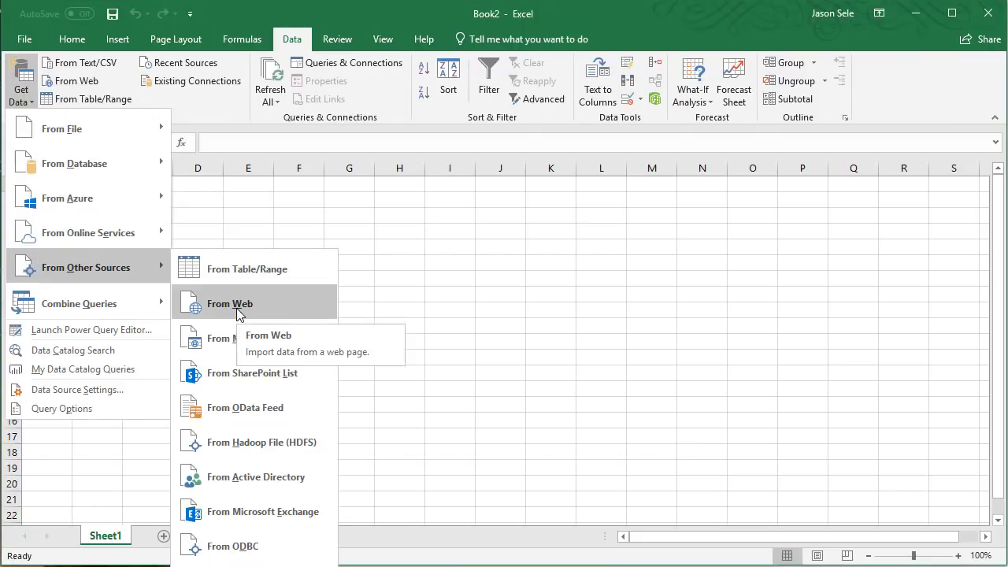
click(230, 302)
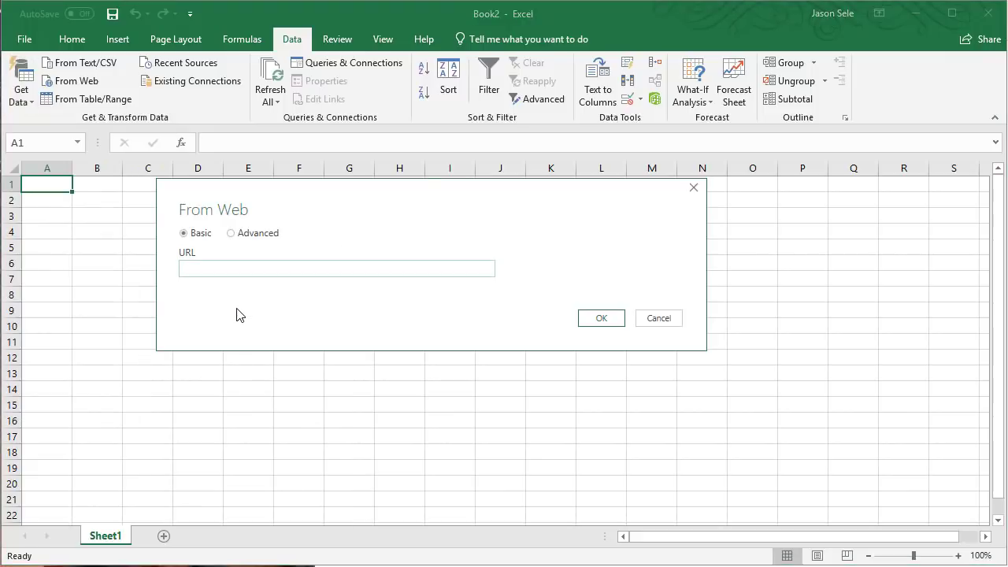
click(337, 267)
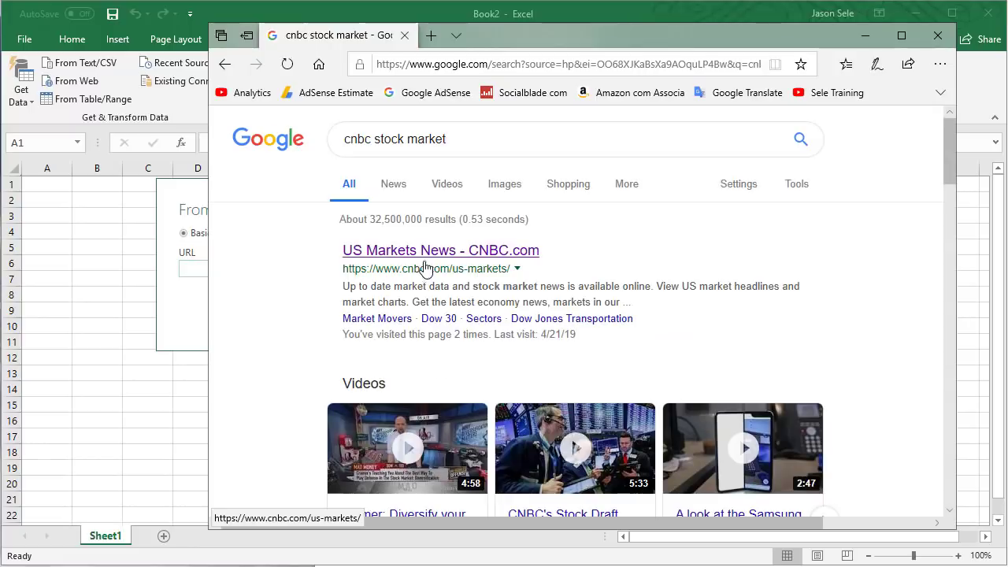
Open CNBC's US Markets News page from the Google results and view its stock table
click(441, 249)
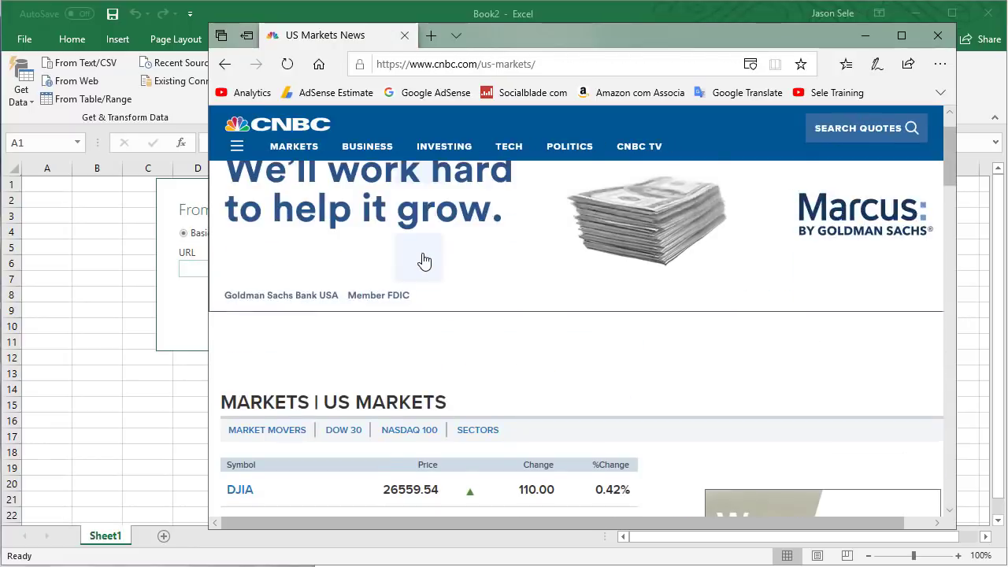
scroll(down, 3)
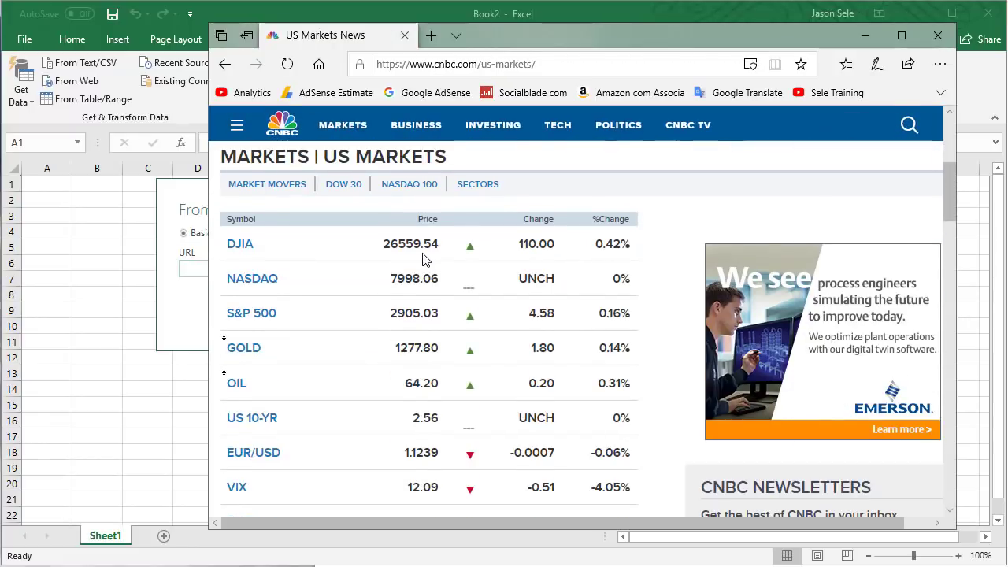
click(455, 63)
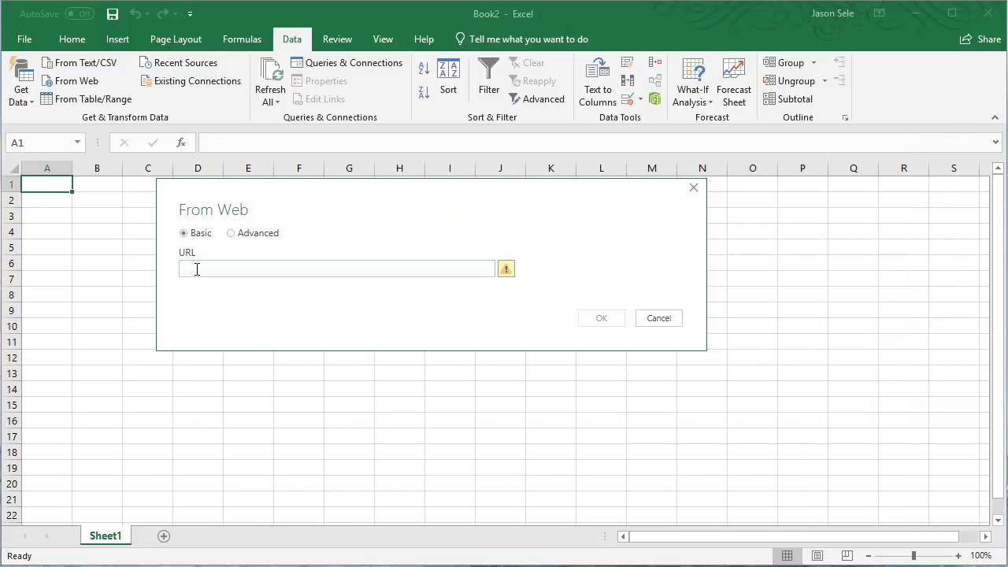
text(https://www.cnbc.com/us-markets/)
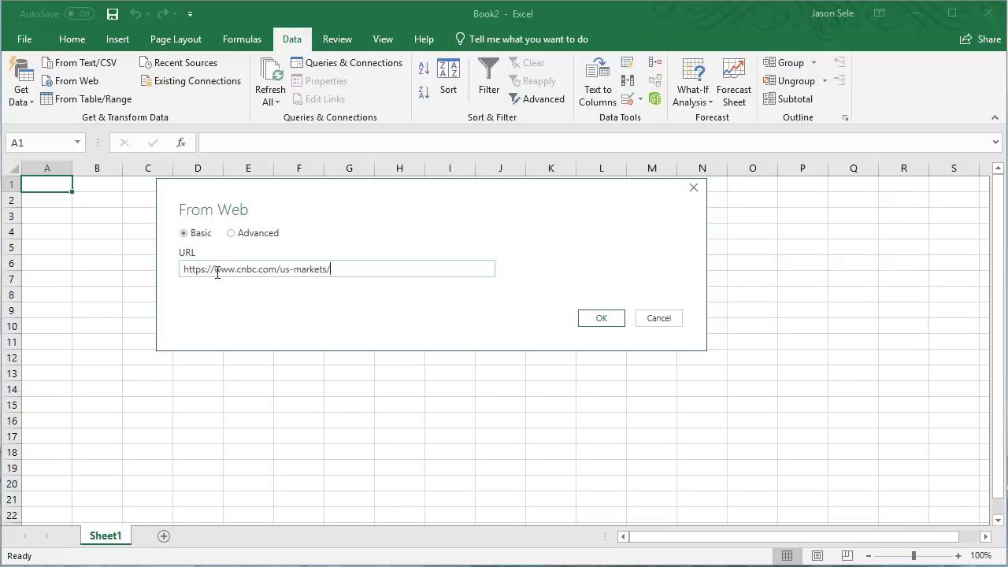
click(601, 318)
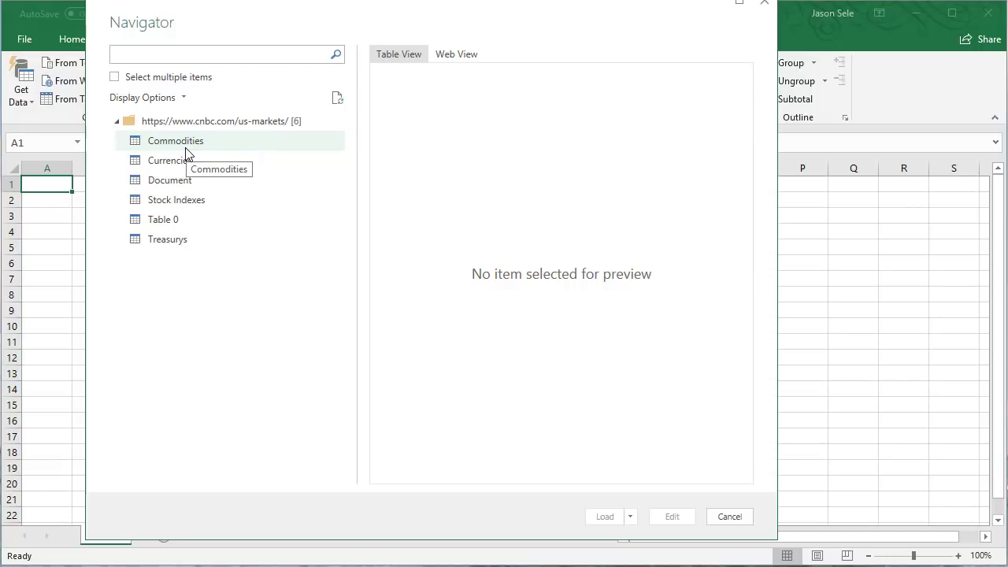
click(175, 140)
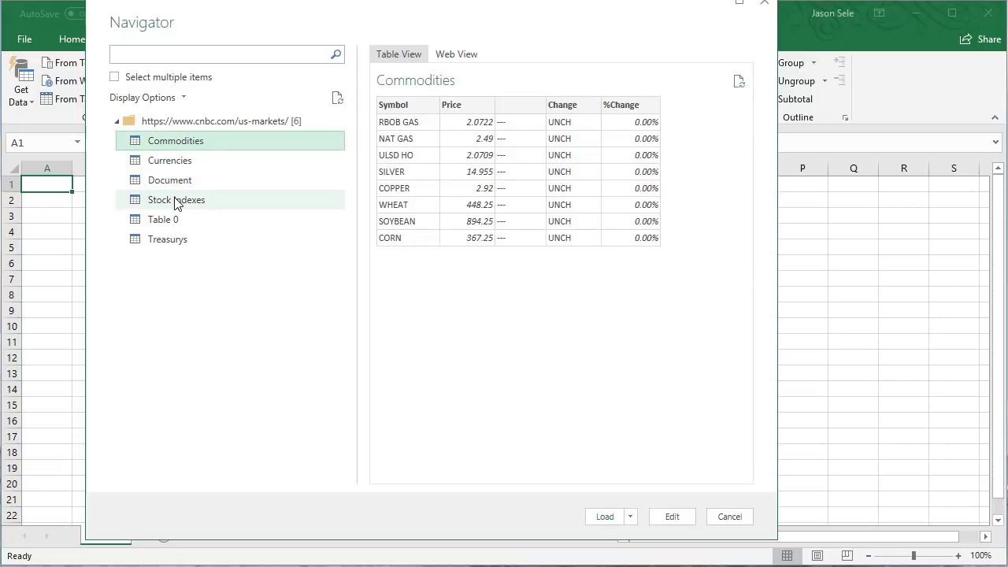
click(164, 219)
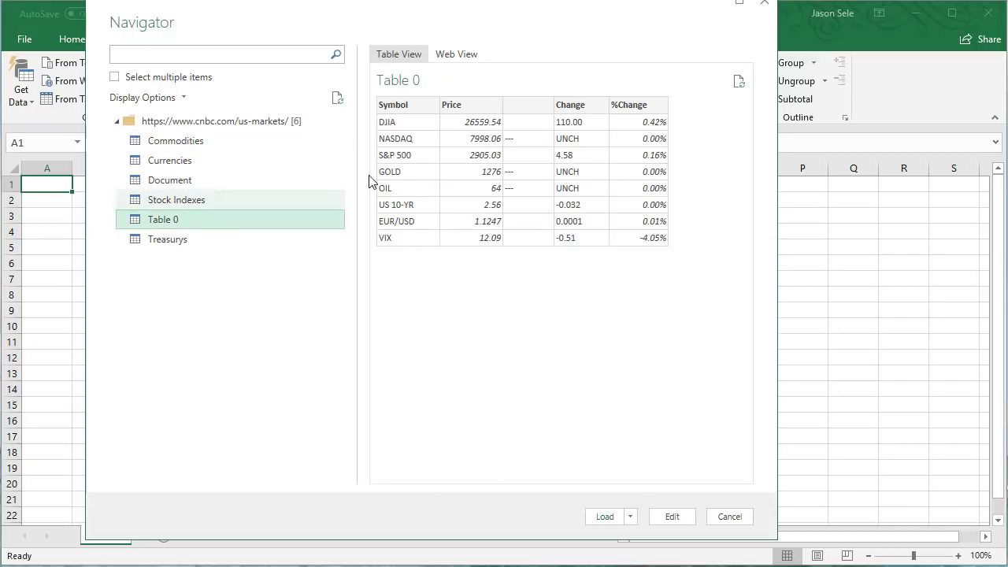
mouse_move(430, 129)
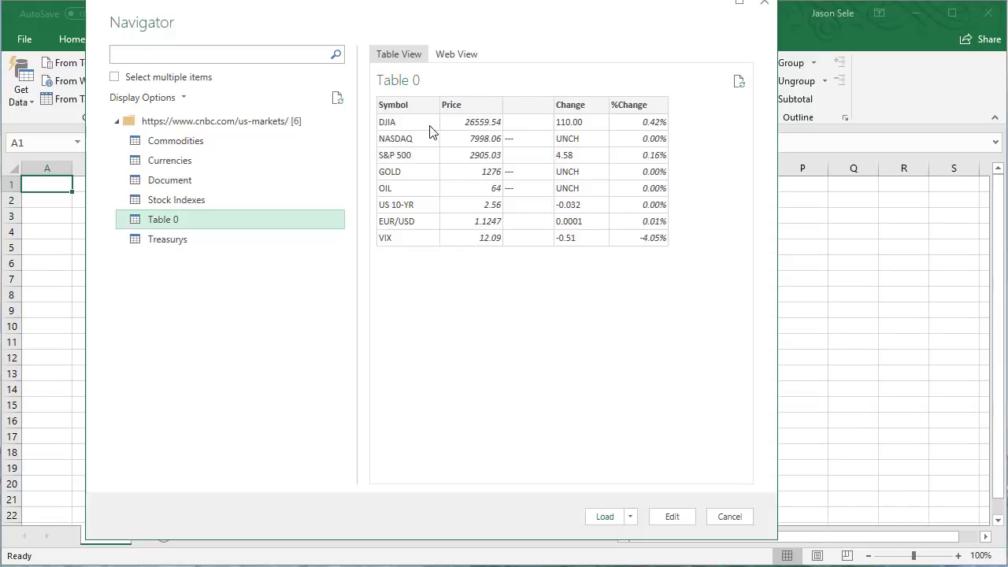
mouse_move(422, 129)
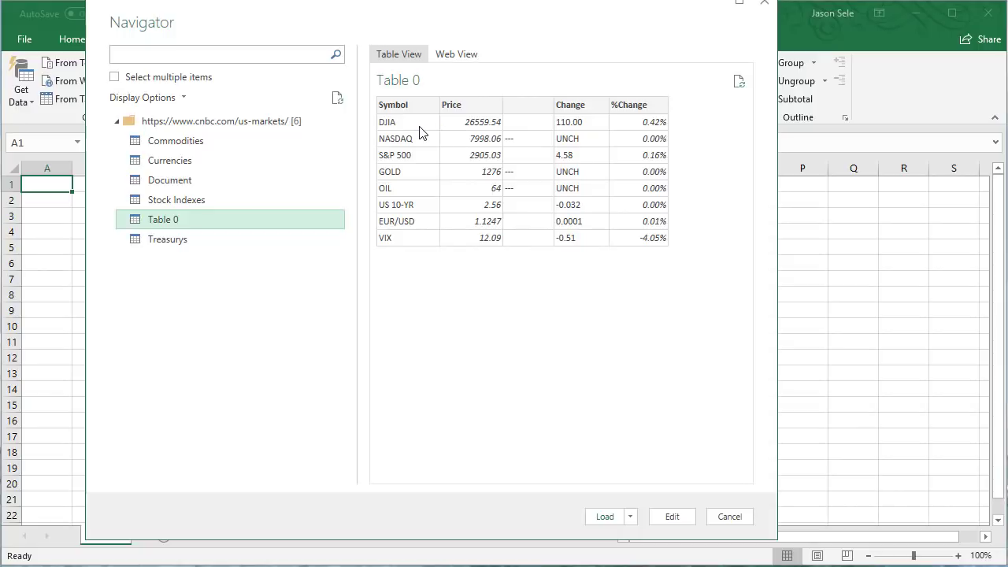
click(727, 517)
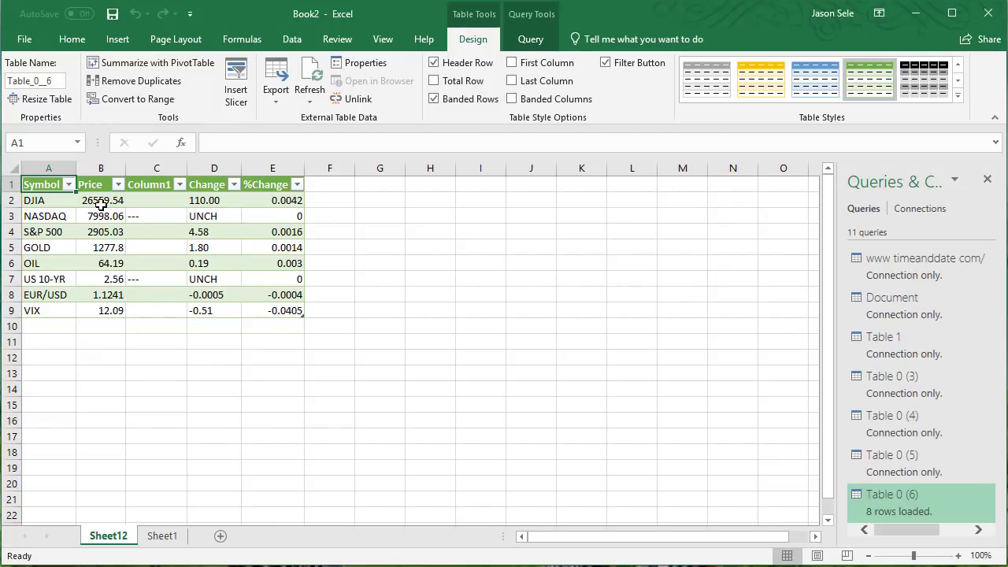
mouse_move(308, 75)
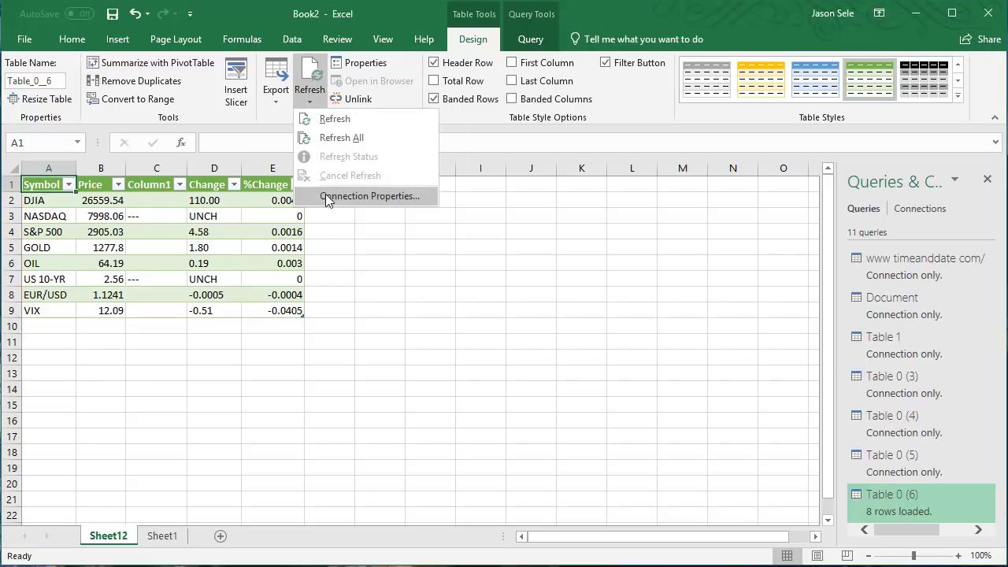
In Connection Properties, enable refresh every 60 minutes and on opening the file
click(368, 196)
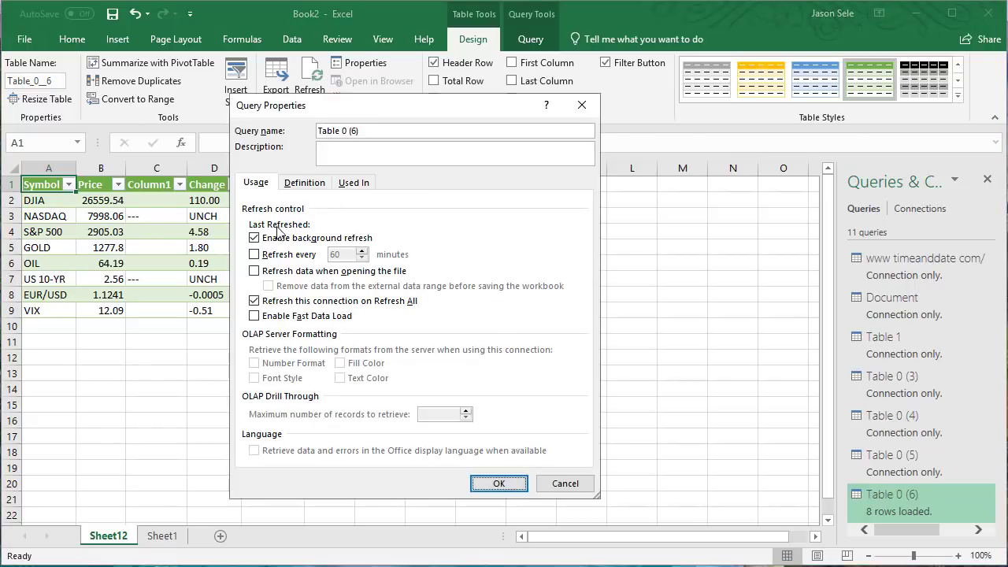
click(255, 254)
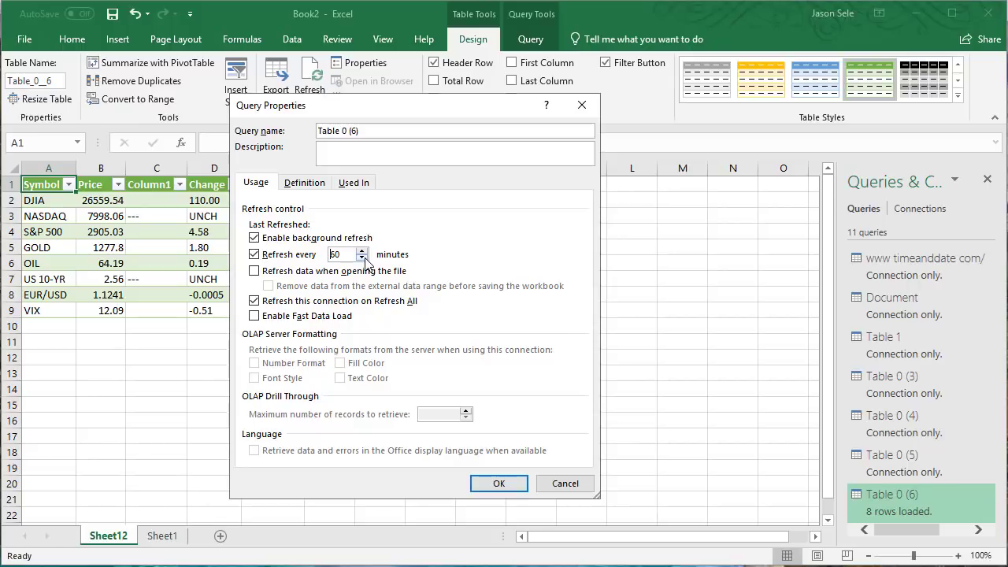
click(255, 270)
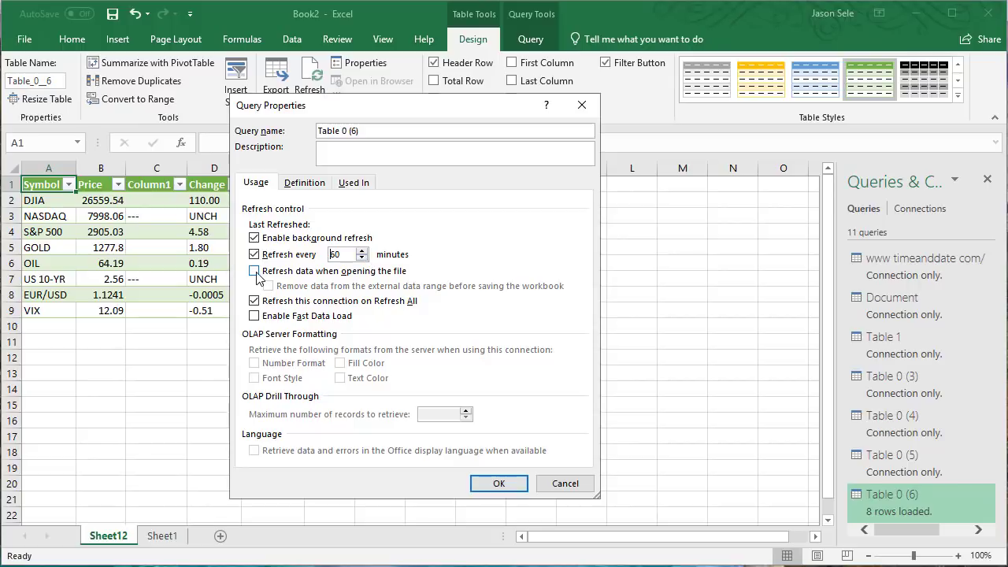
click(255, 271)
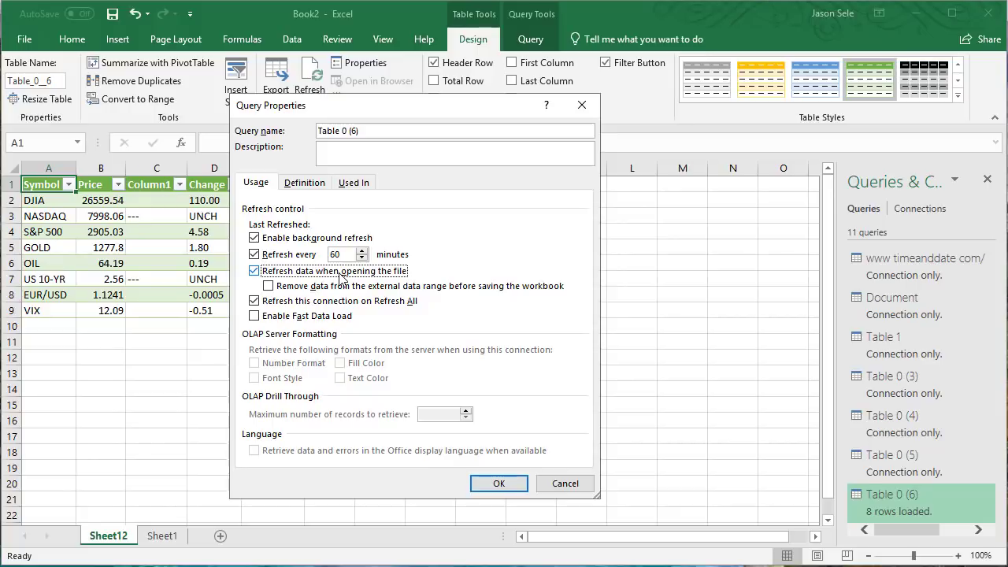
click(497, 482)
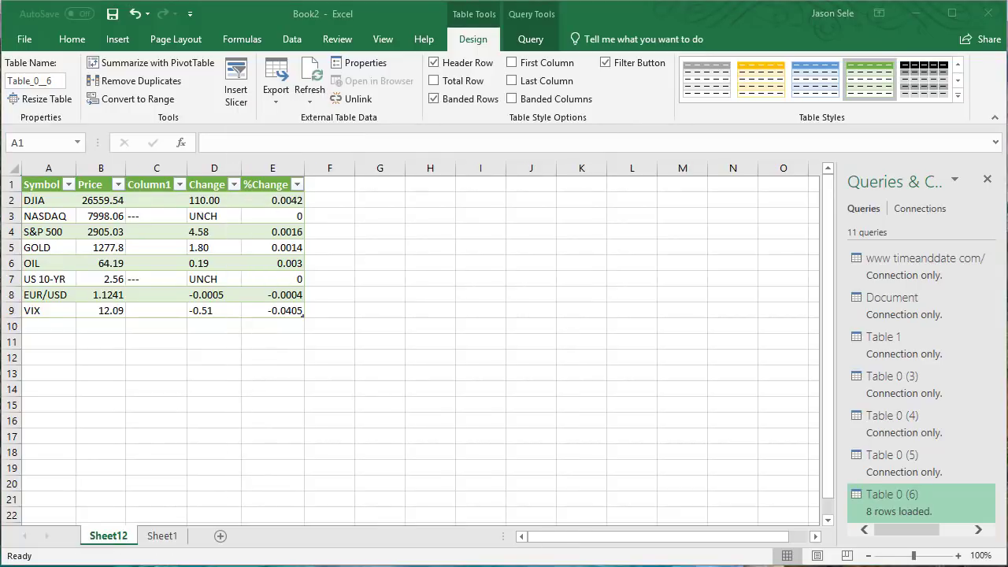
click(291, 38)
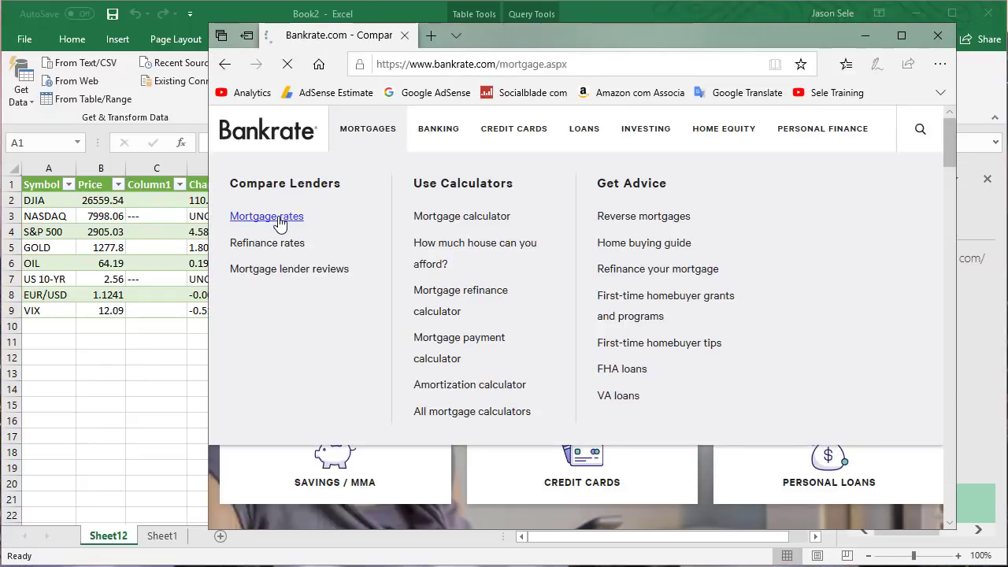
View Bankrate's 30-year mortgage rate comparison results, such as better.com at 4.017%
click(266, 215)
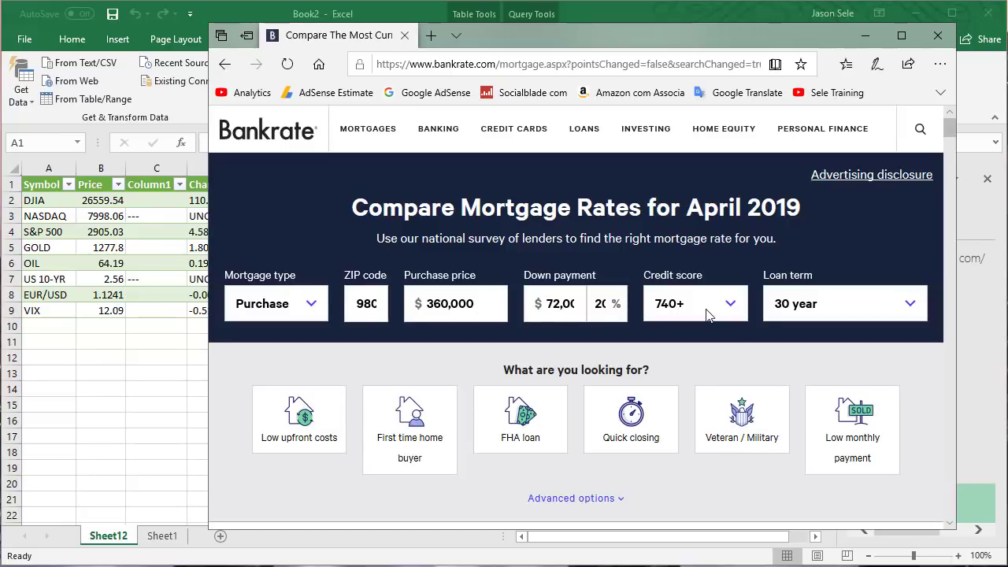
scroll(down, 3)
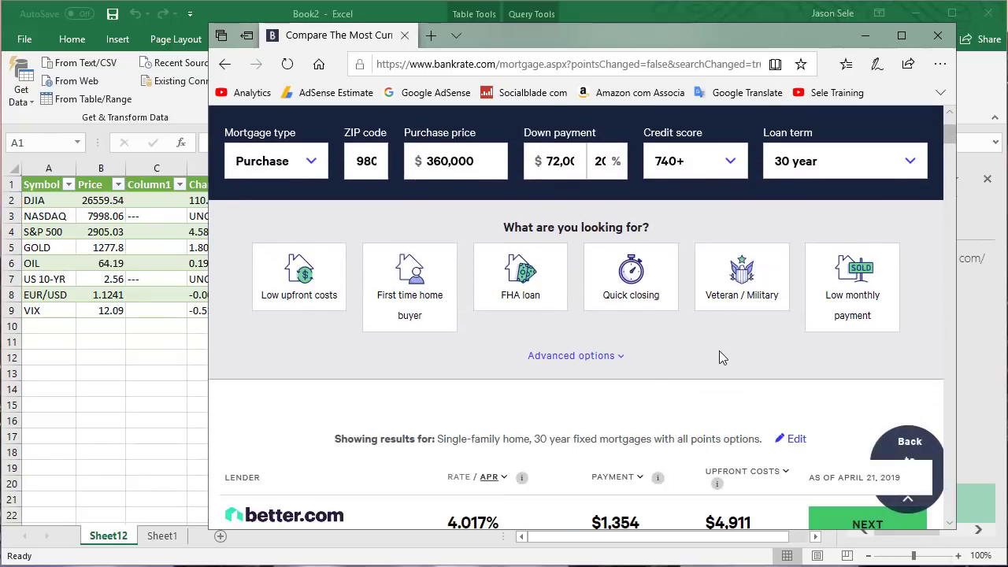
mouse_move(646, 383)
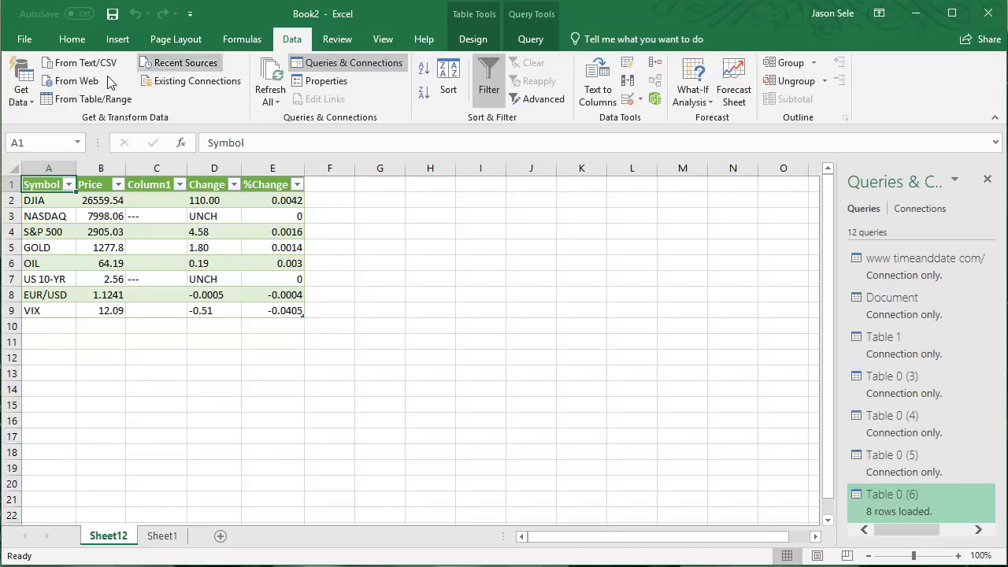
mouse_move(76, 81)
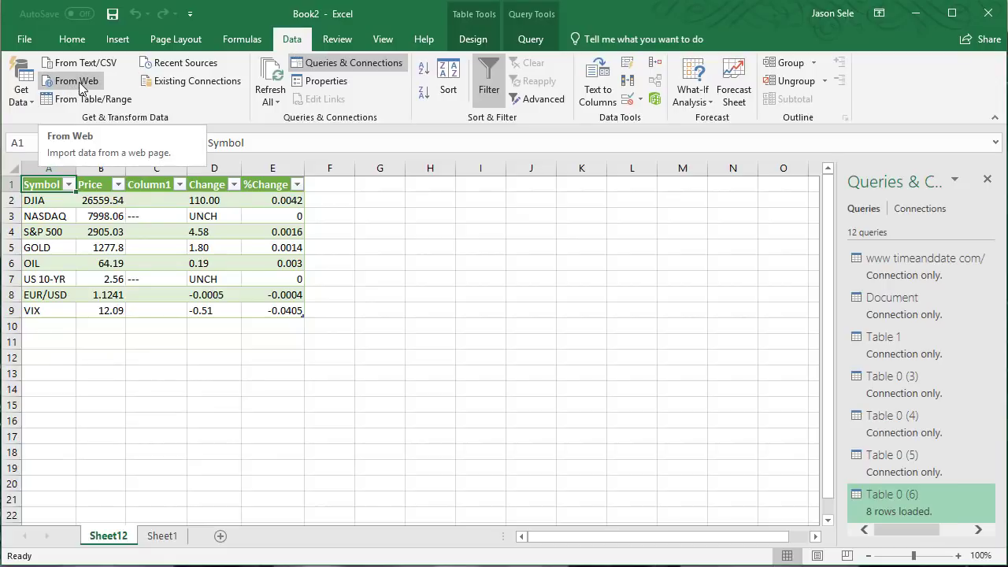
Import Bankrate's Current Home Mortgage Rates table into a new sheet from the Bankrate URL
click(78, 81)
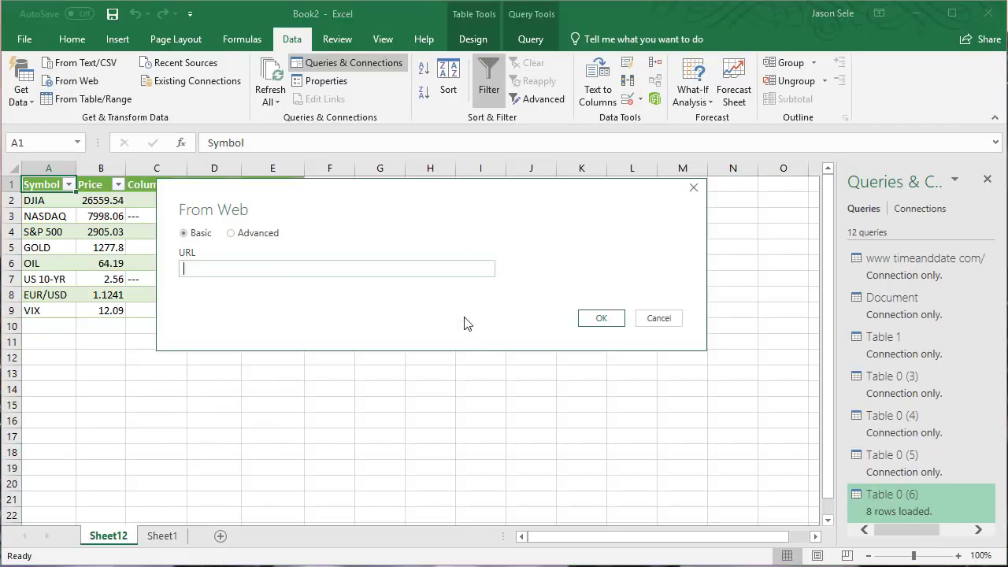
click(601, 318)
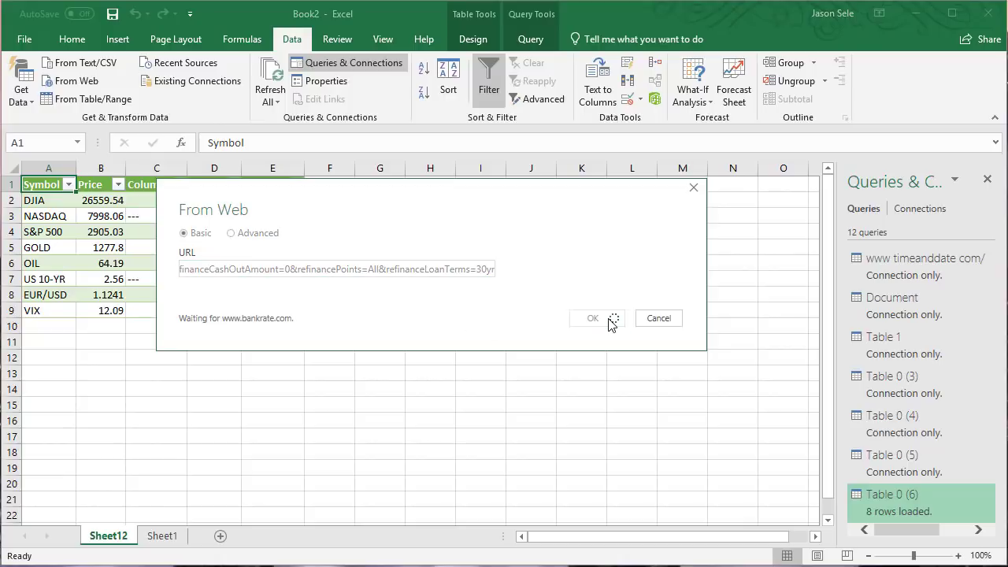
click(592, 318)
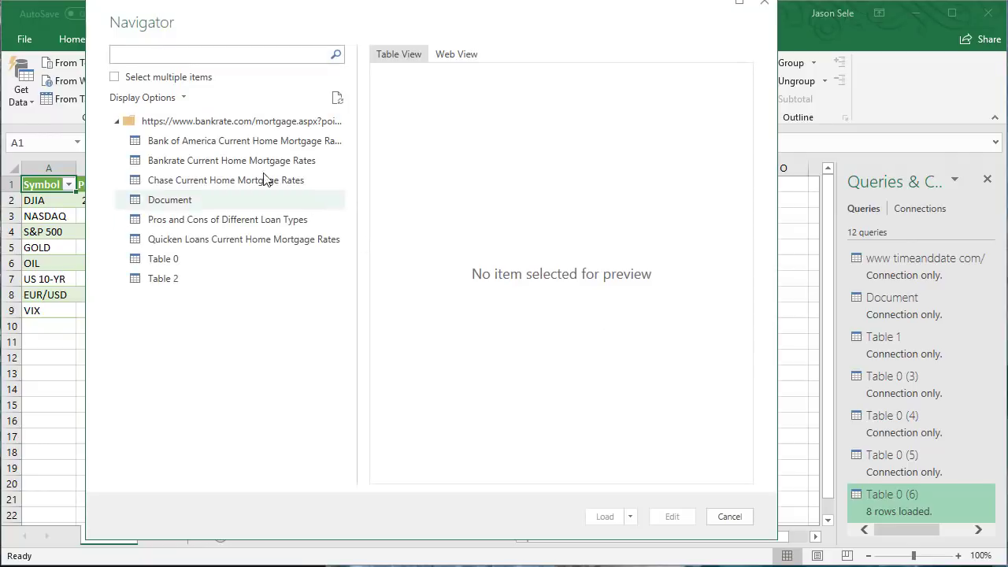
click(232, 160)
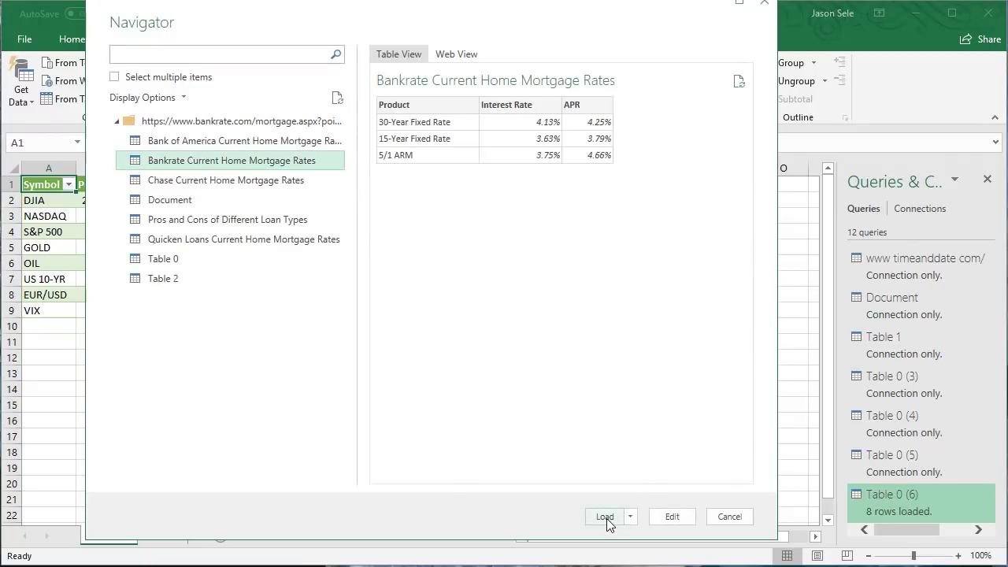
click(605, 517)
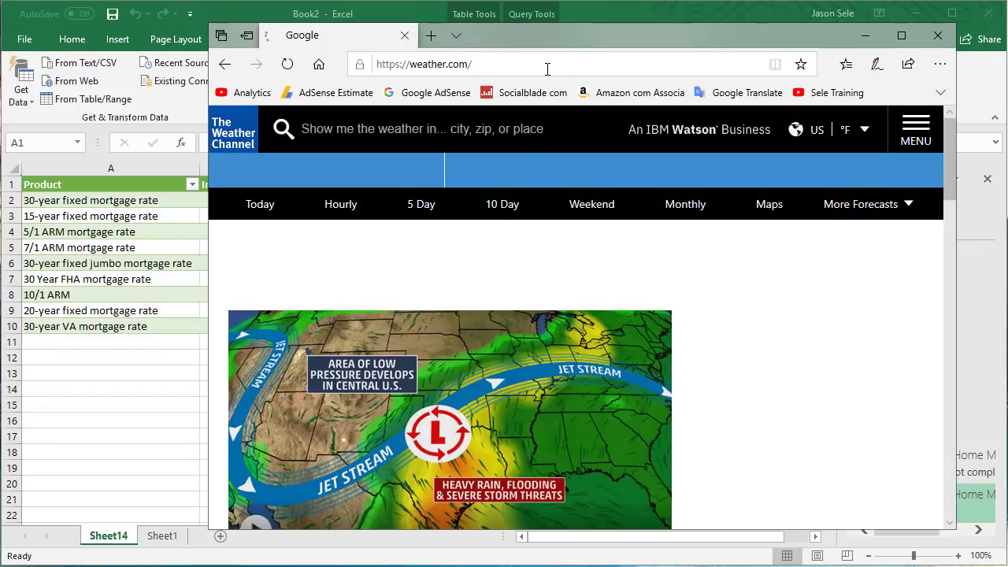
click(501, 204)
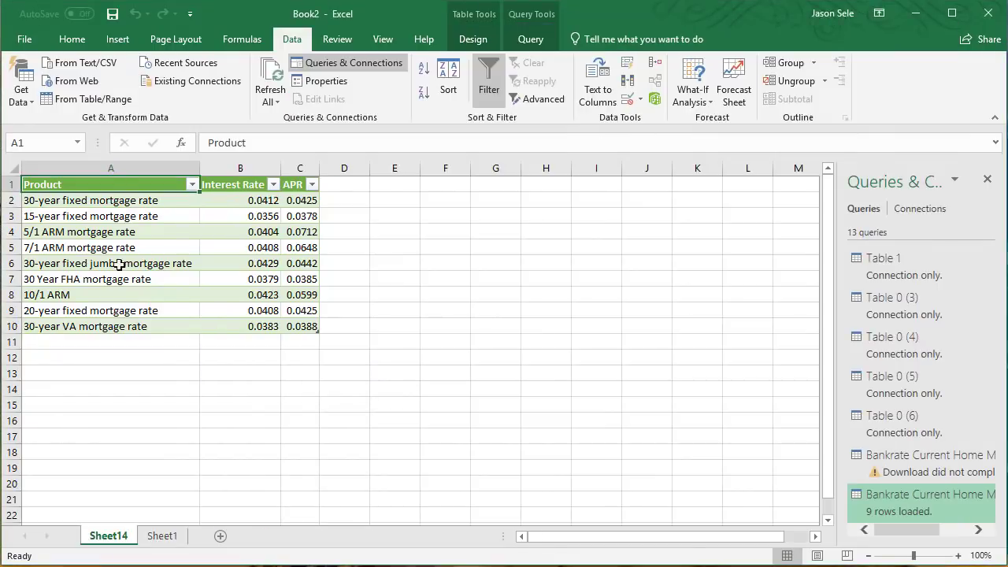
Import the weather.com ten-day forecast Table 0 into a new sheet
click(78, 80)
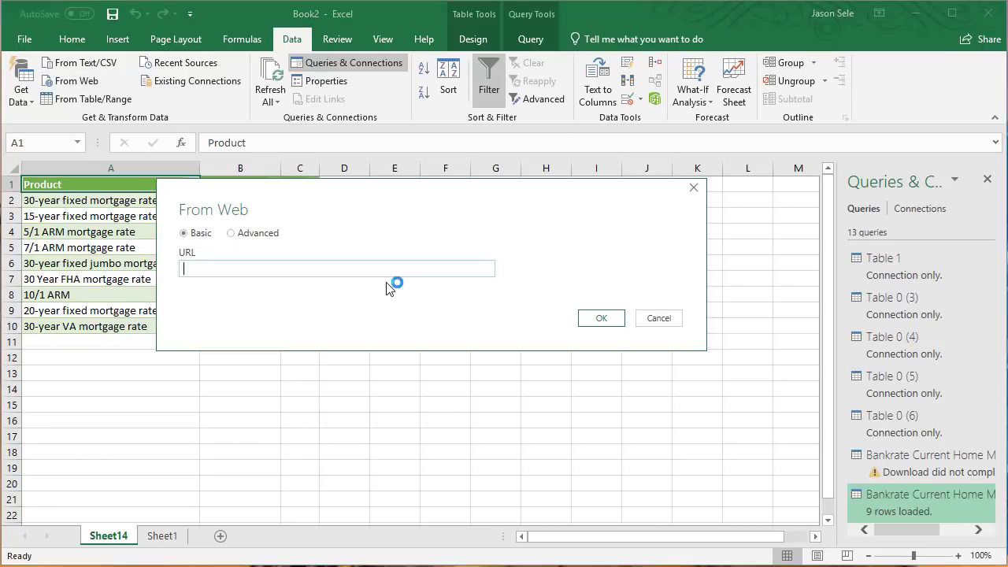
click(601, 318)
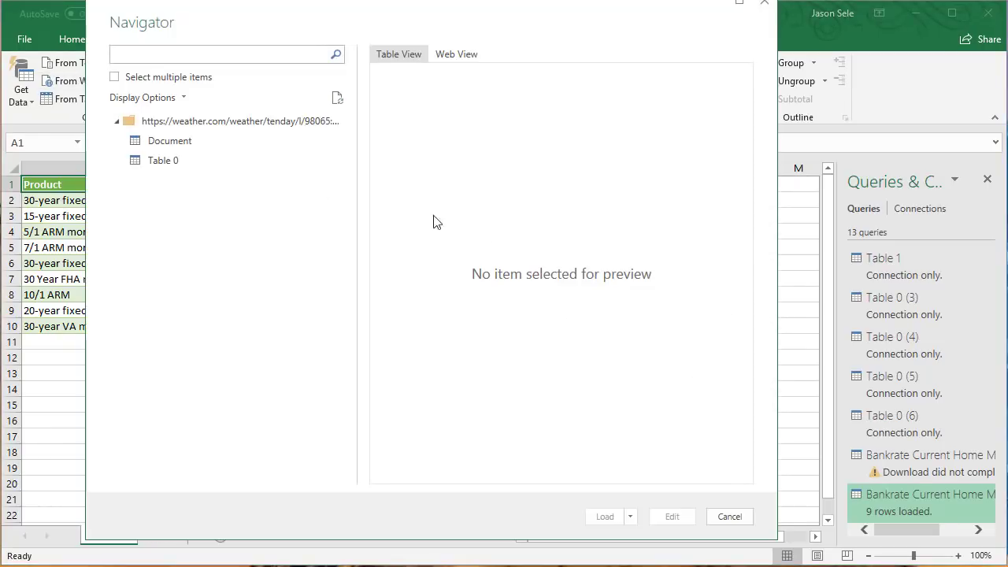
click(162, 160)
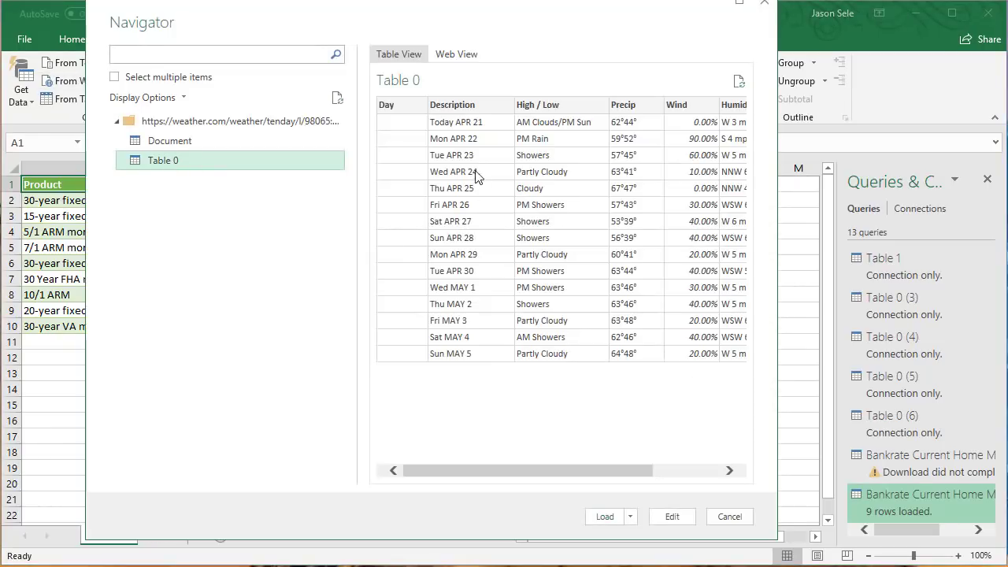
click(604, 516)
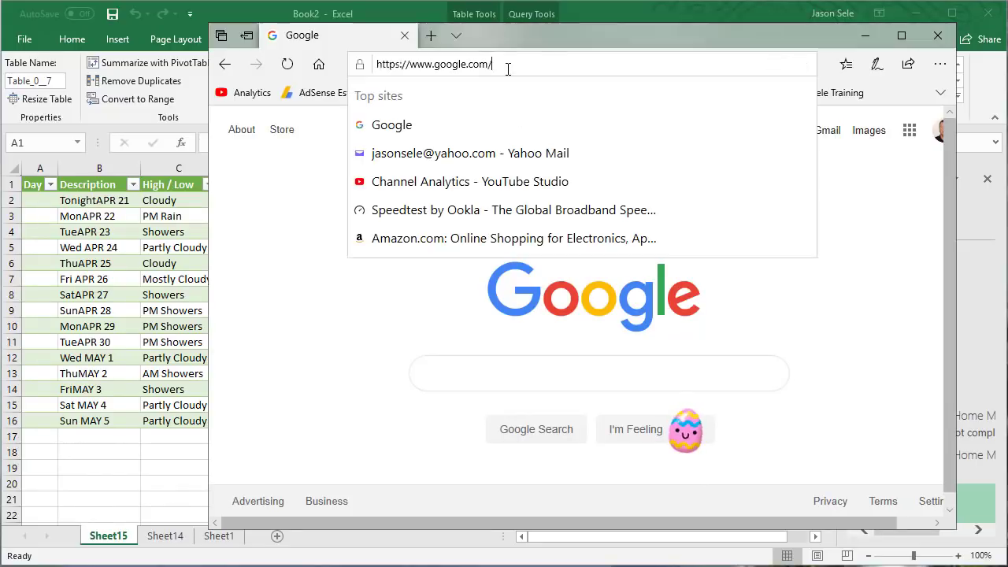
Go to x-rates.com and open its Rates Table page
text(x-rates.com)
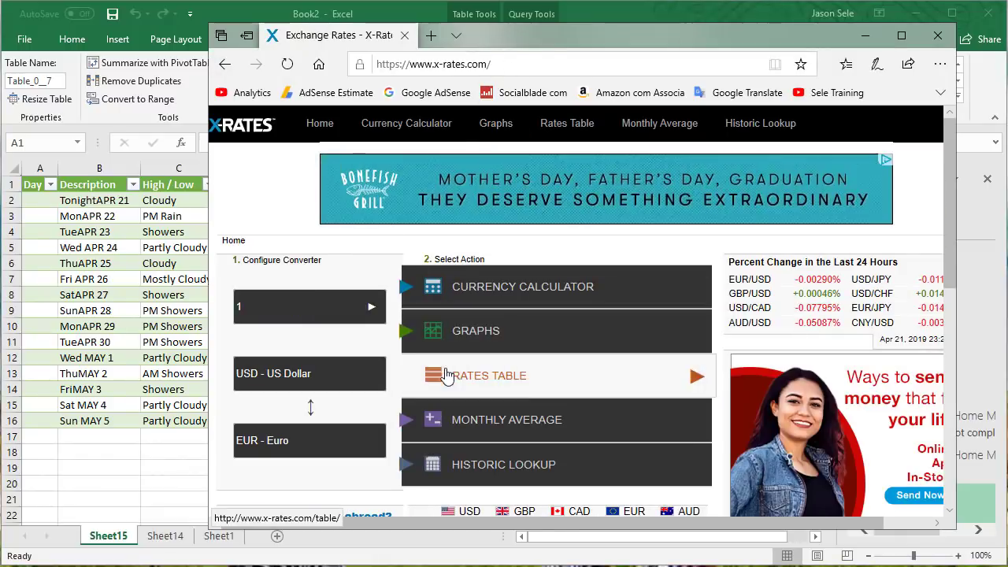
click(490, 375)
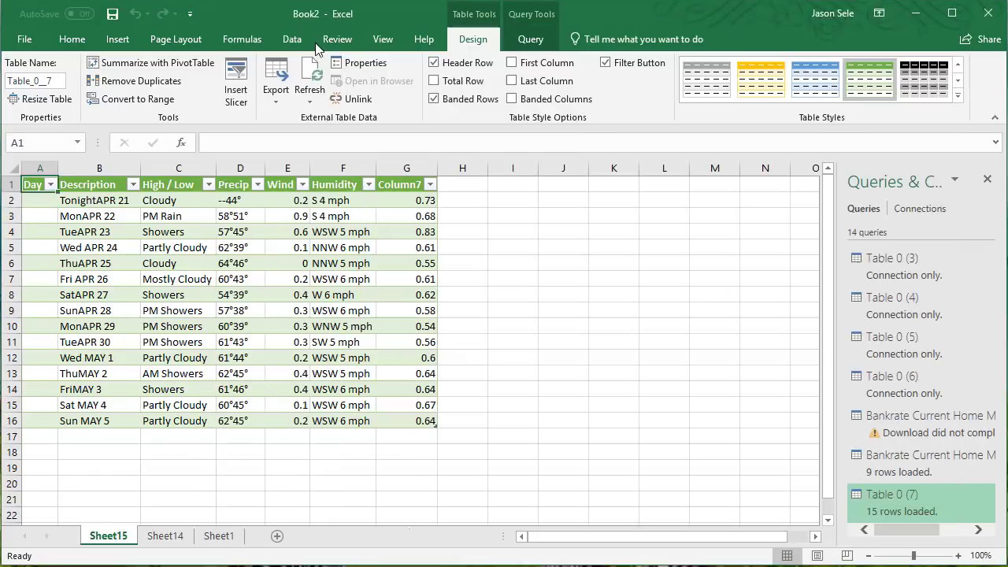
Connect to the x-rates table URL with anonymous access
click(291, 38)
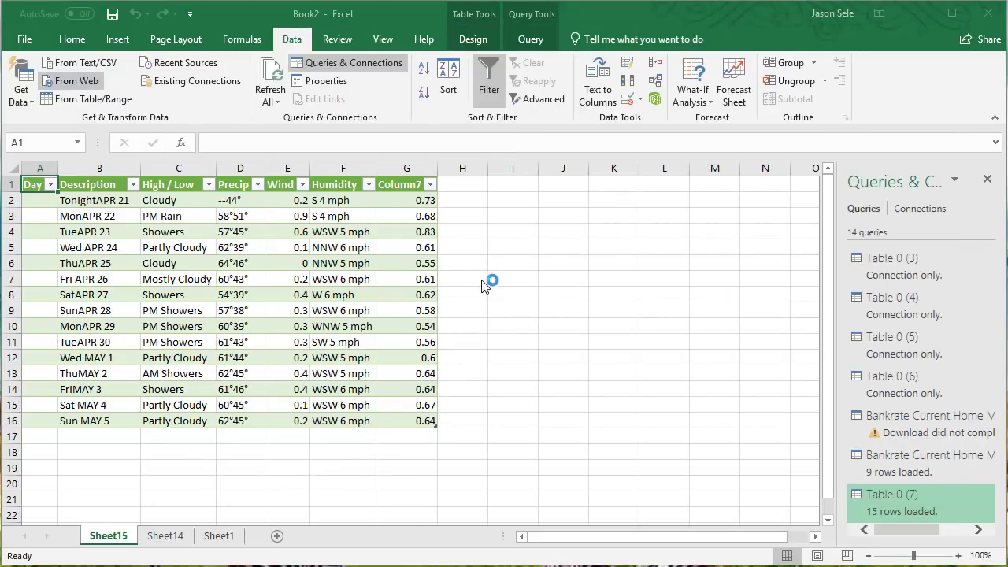
click(75, 80)
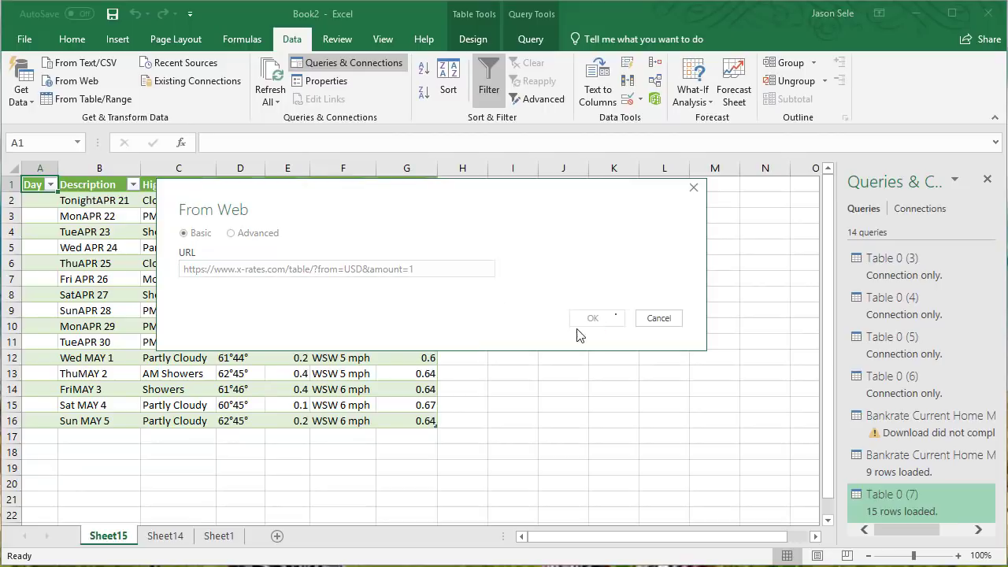
click(592, 318)
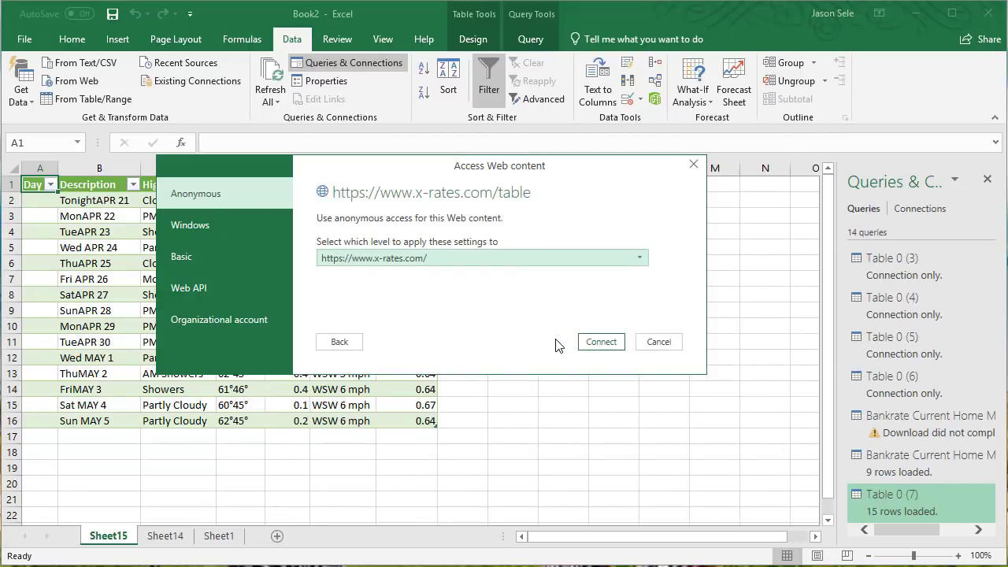
click(600, 340)
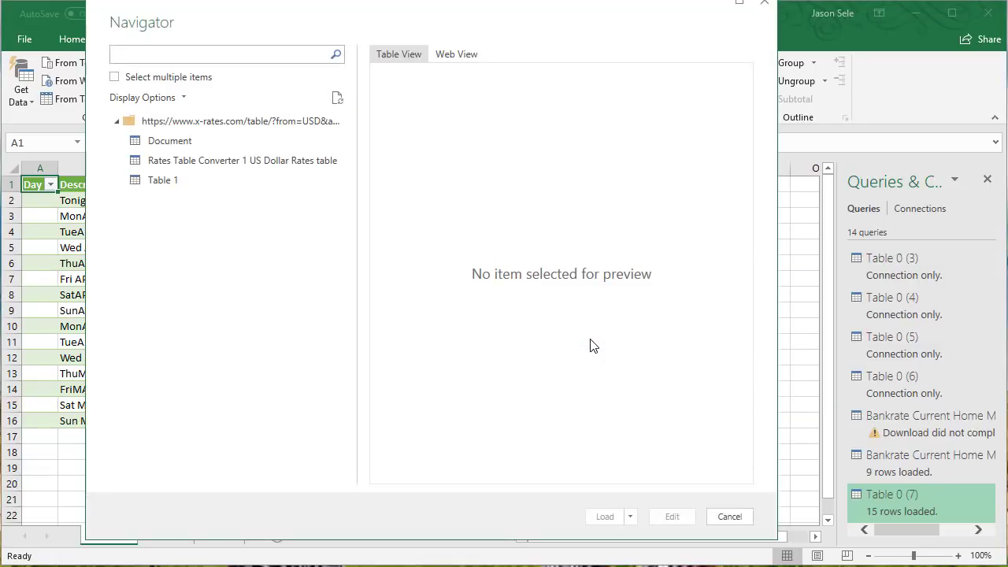
Preview the currency tables and load Rates Table Converter 1 US Dollar Rates into a new sheet
click(228, 161)
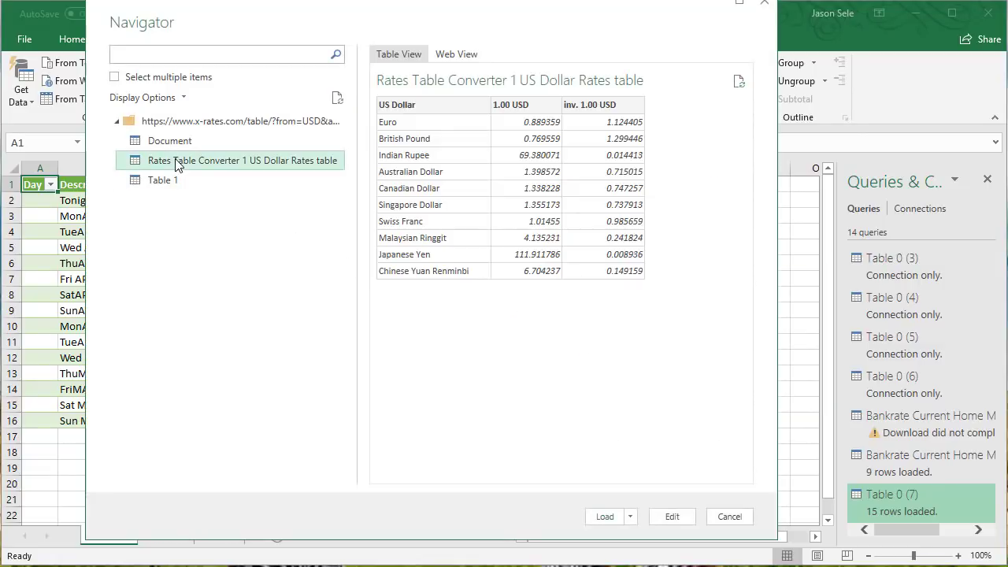
click(164, 180)
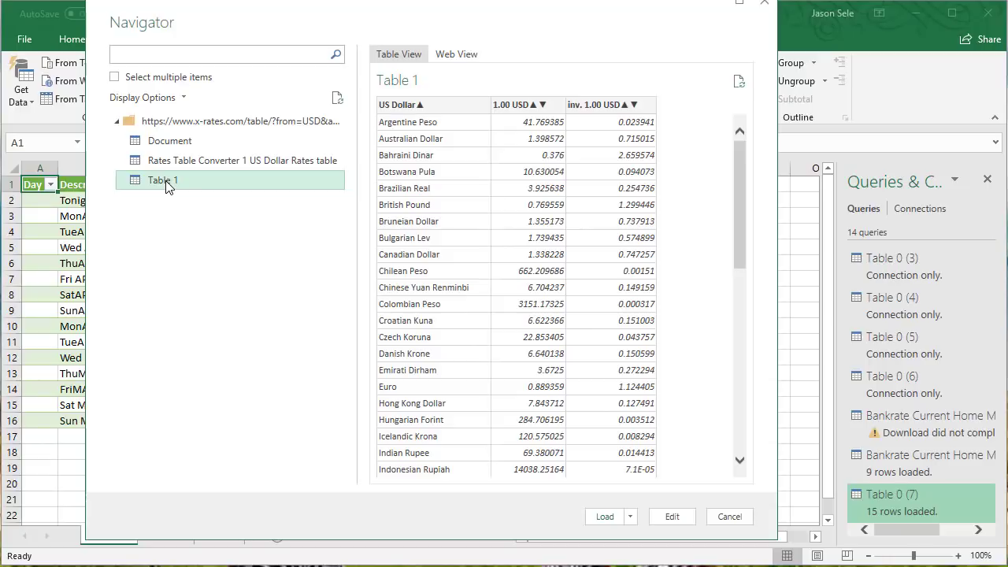
click(242, 161)
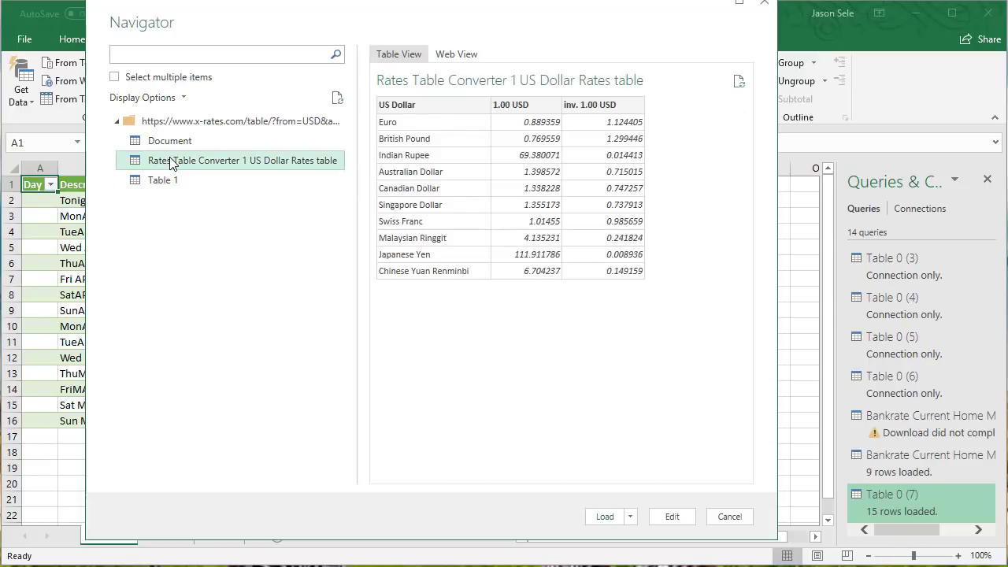
click(604, 517)
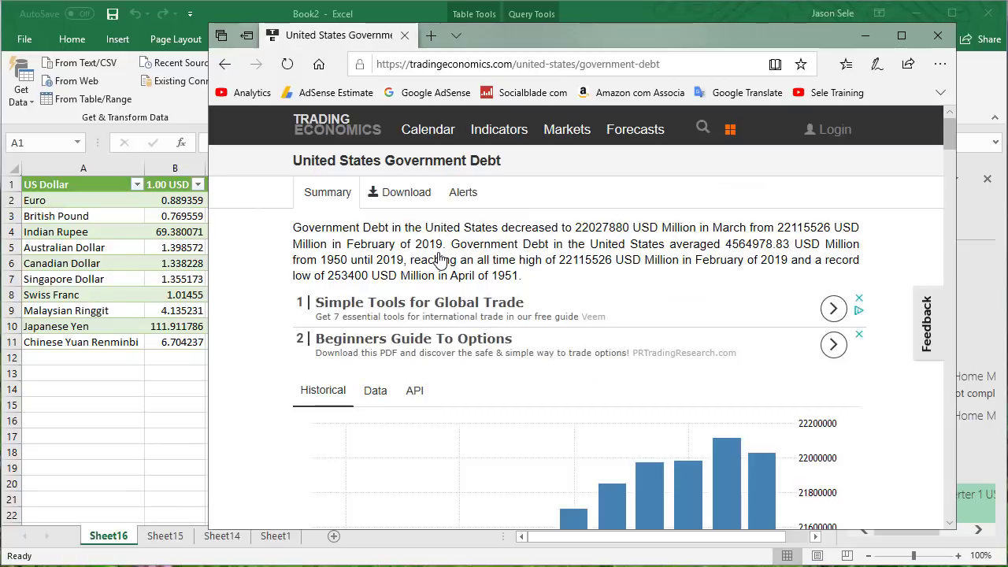
Navigate to tradingeconomics.com/united-states/government-debt
click(516, 63)
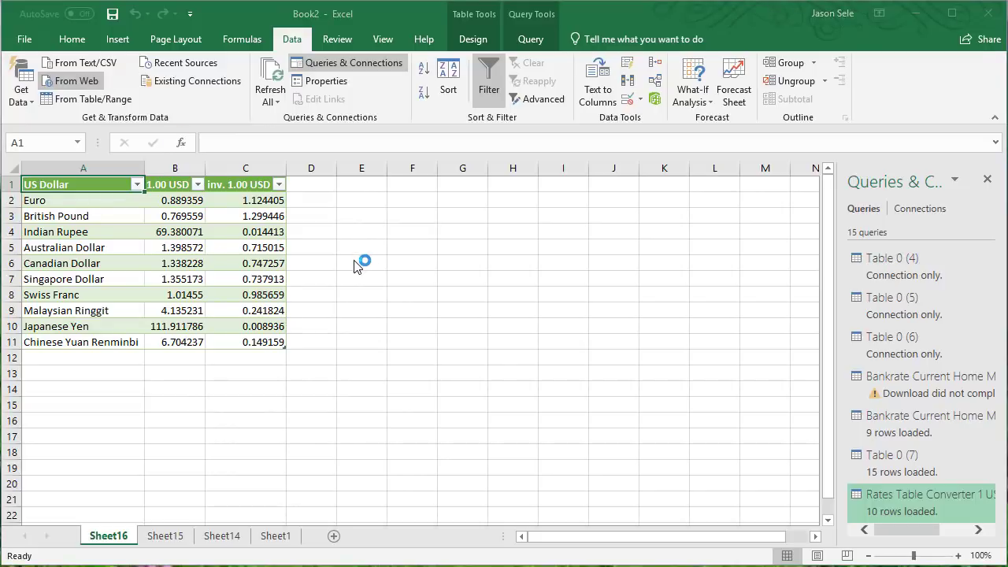
Load Table 0 of the Trading Economics US government-debt page into a new sheet via From Web
click(76, 80)
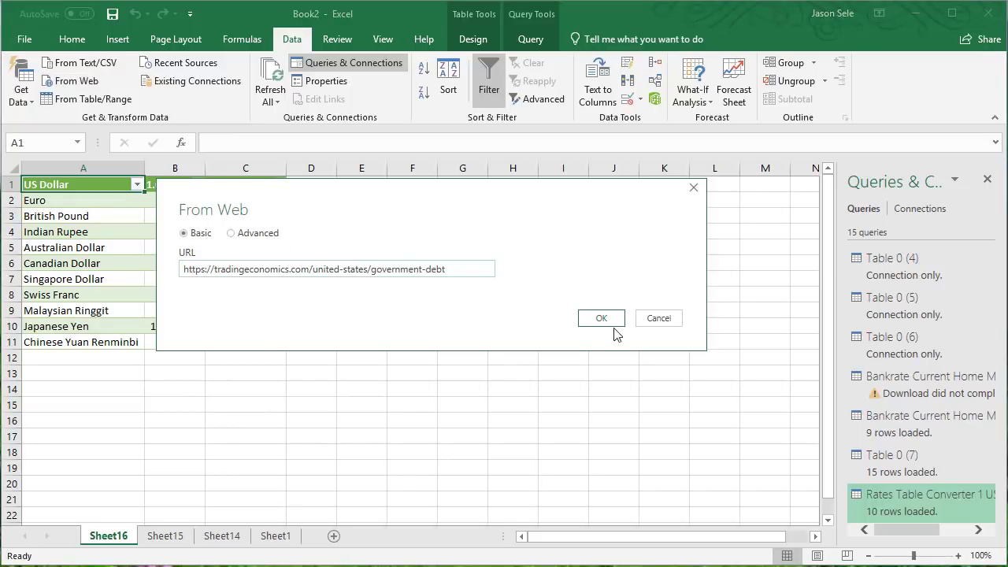
click(601, 318)
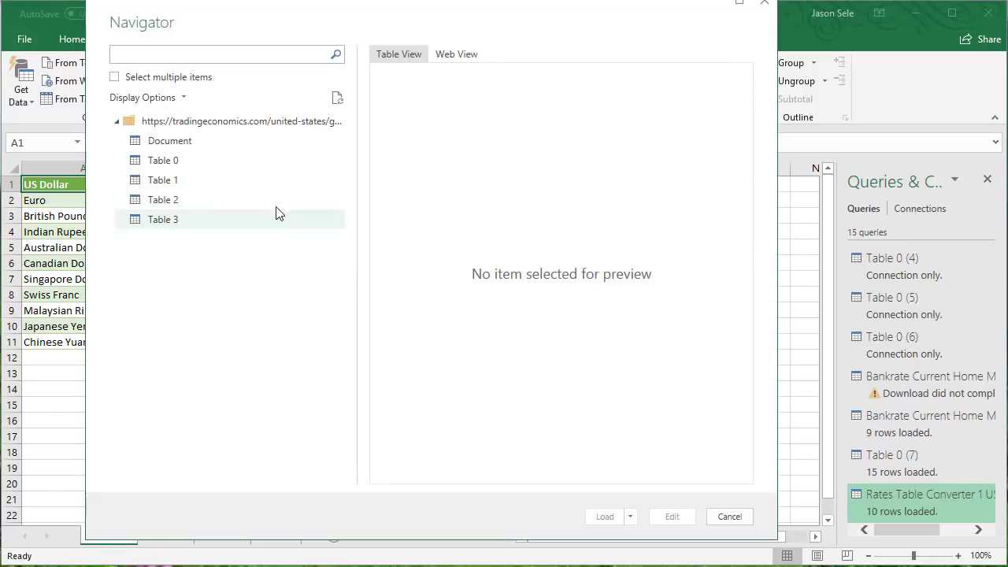
click(164, 160)
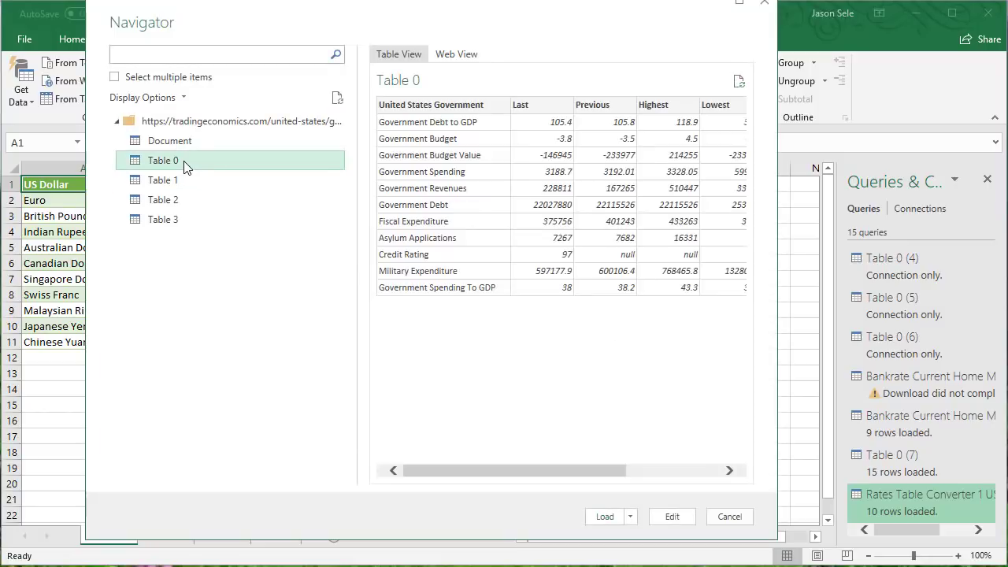
click(605, 516)
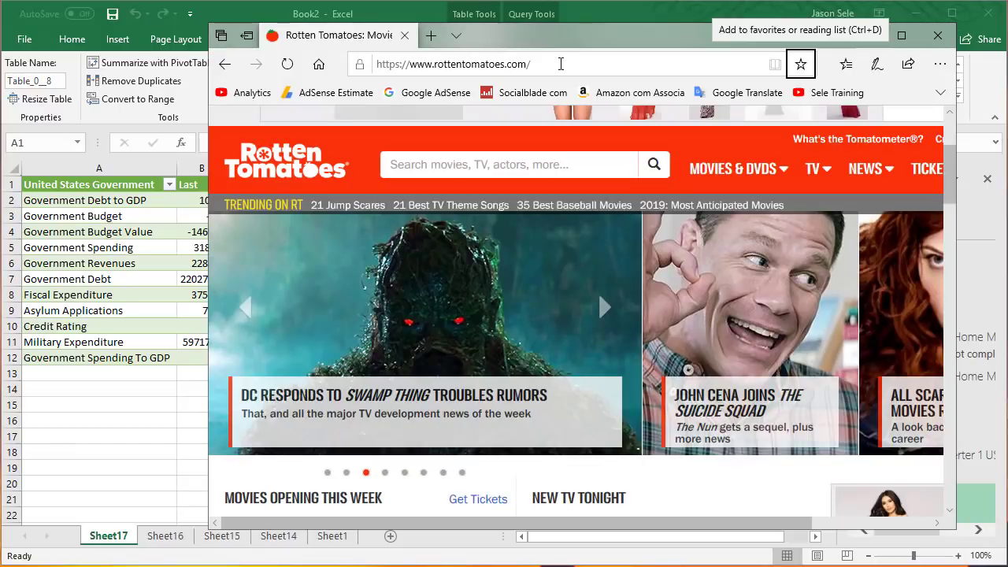
View the full Most Popular TV on RT list on Rotten Tomatoes and select its address
scroll(down, 3)
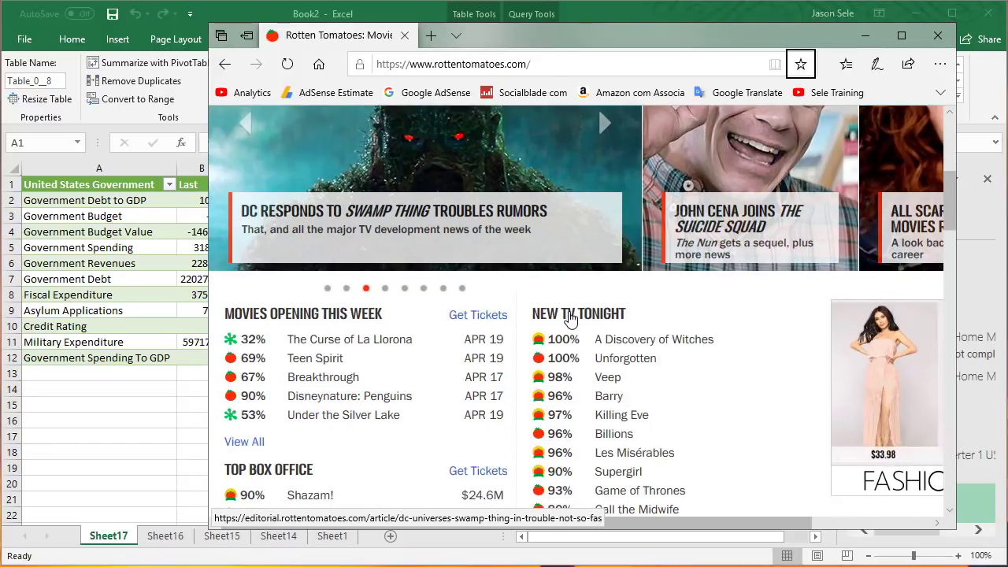
scroll(down, 3)
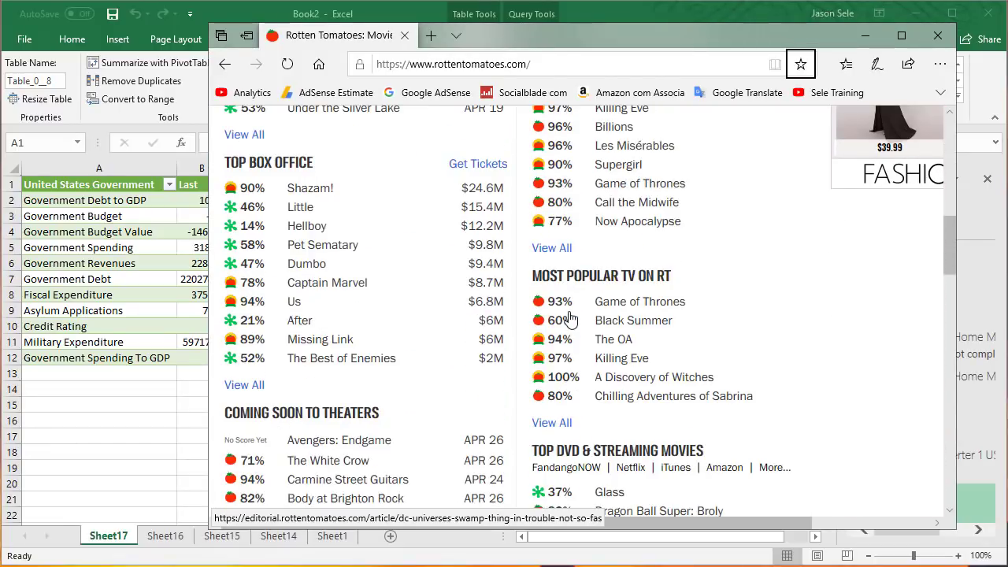
scroll(down, 3)
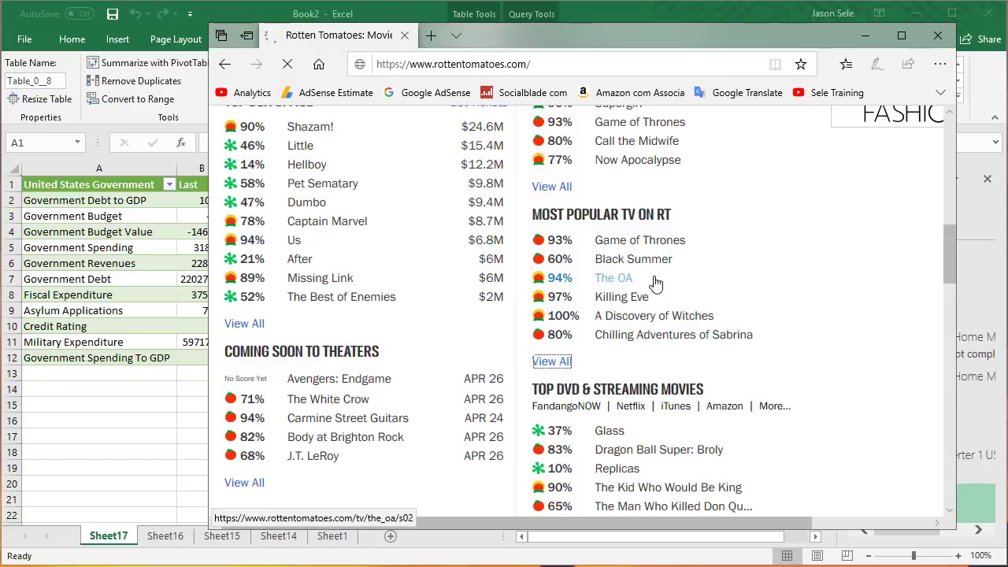
click(551, 360)
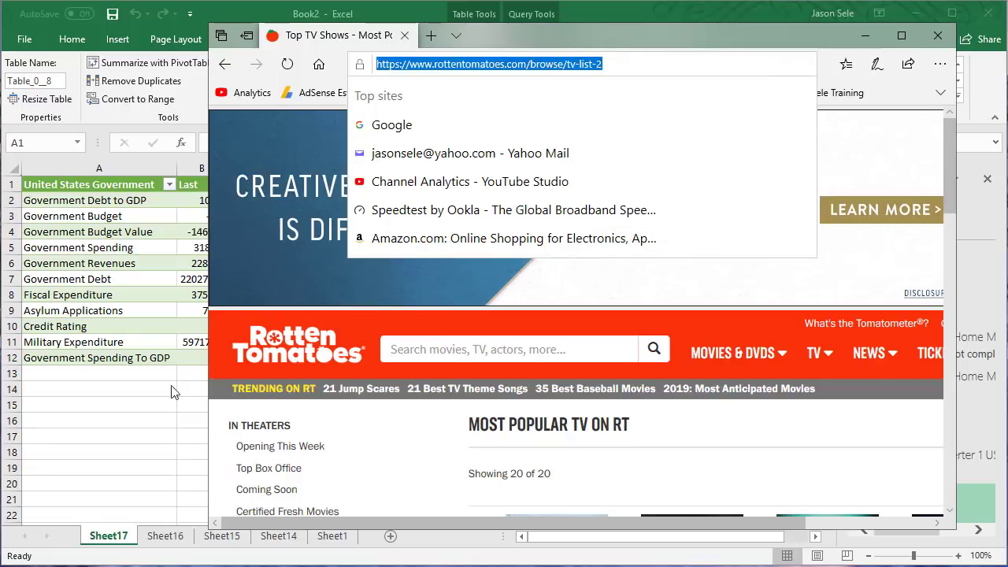
click(938, 35)
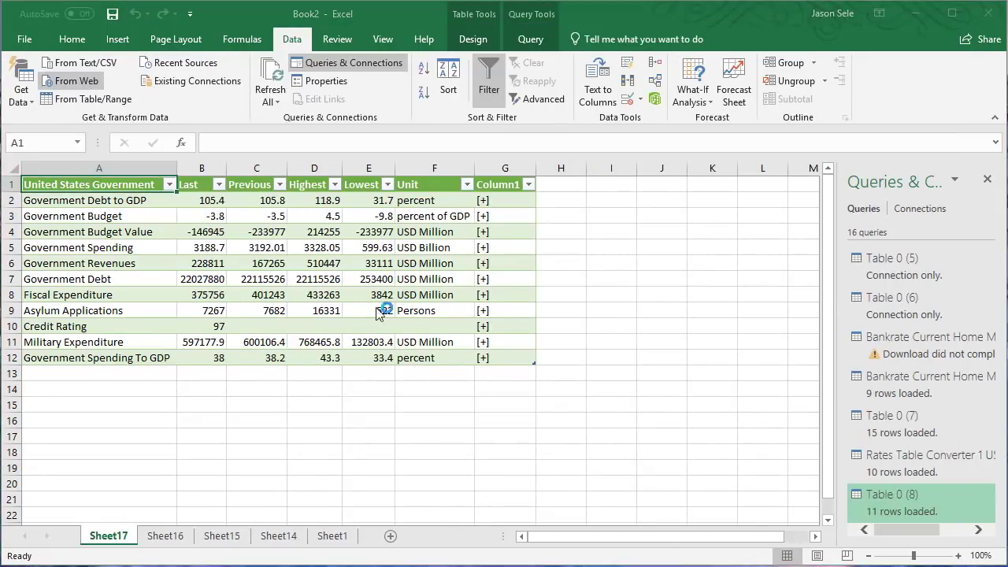
Load the Most Popular TV on RT table from the Rotten Tomatoes tv-list URL into a new sheet
click(77, 81)
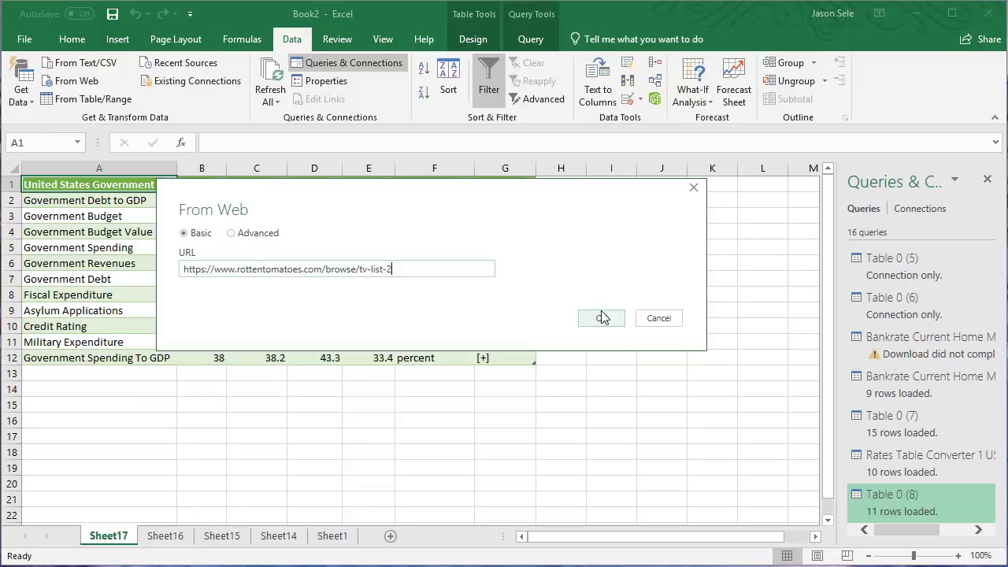
click(601, 318)
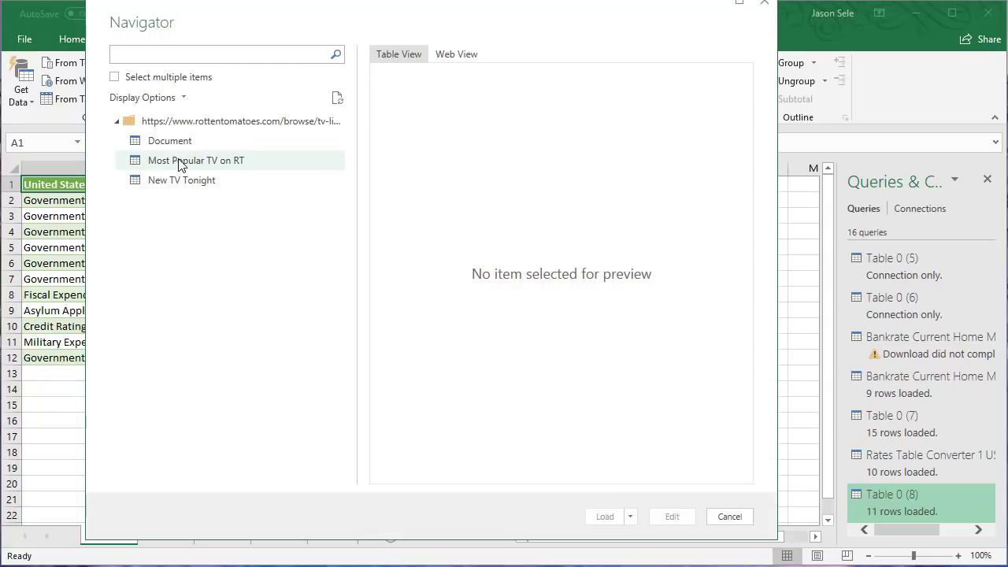
click(195, 161)
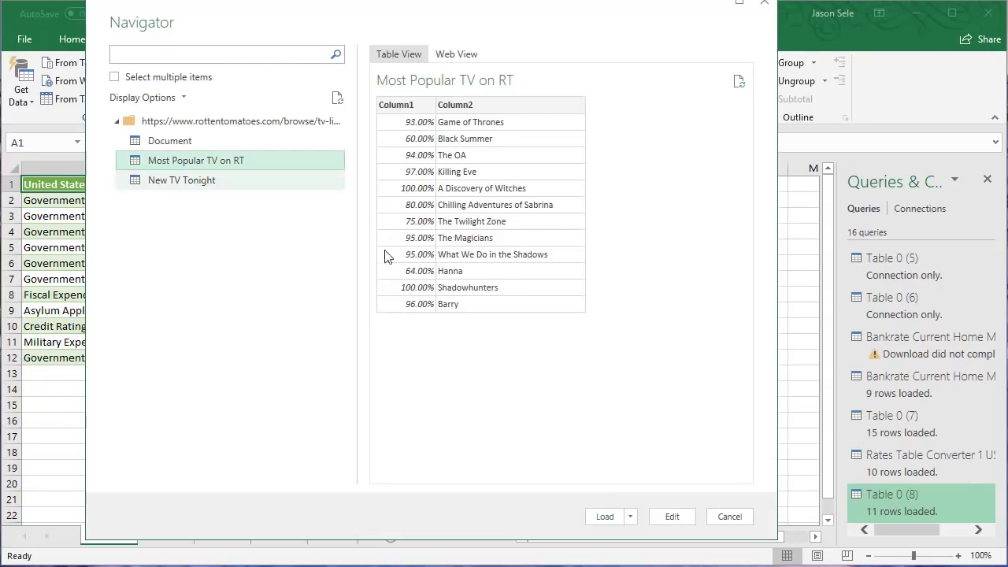
click(605, 516)
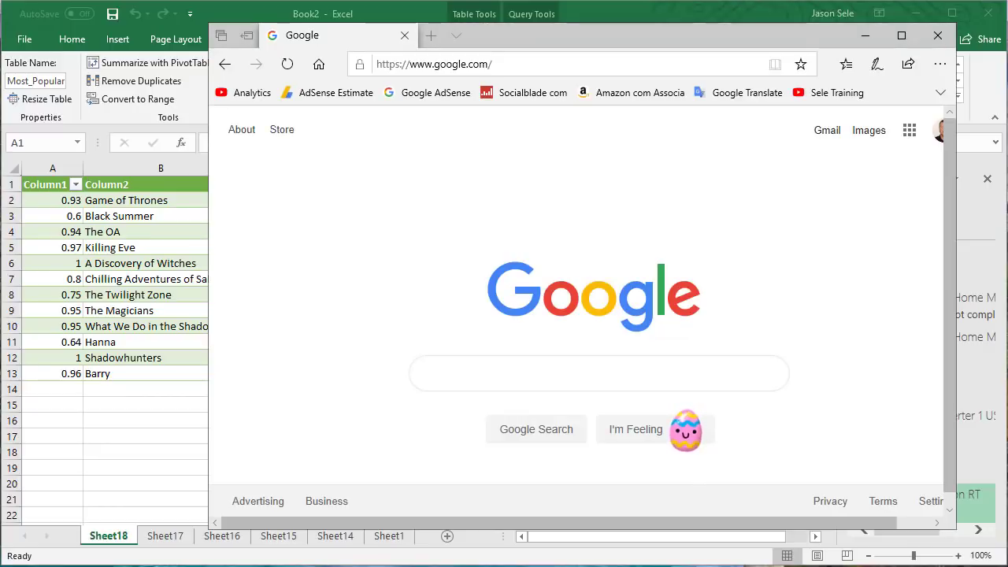
mouse_move(566, 411)
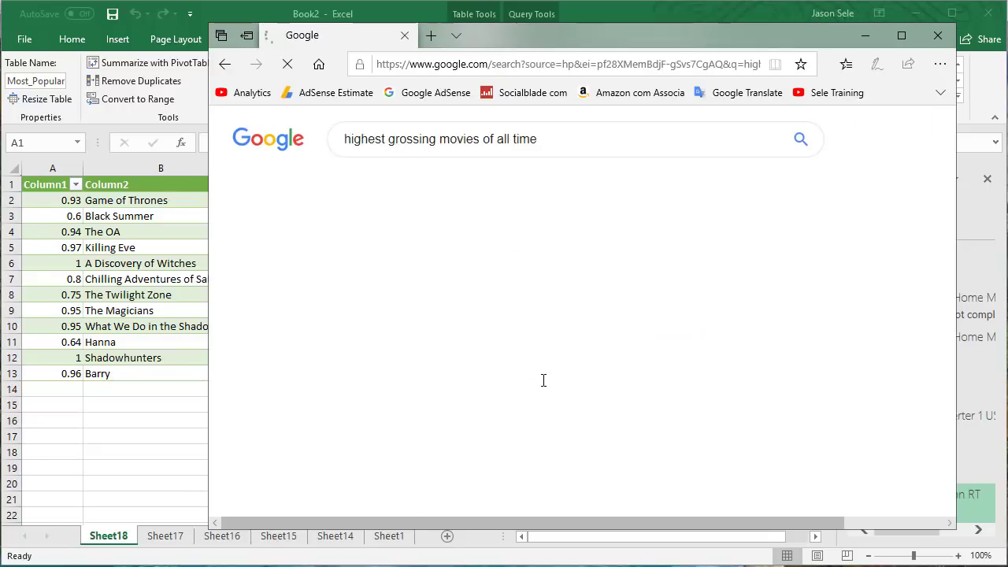
Search Google for highest grossing movies of all time, reach Wikipedia's list and grab its URL
key(Return)
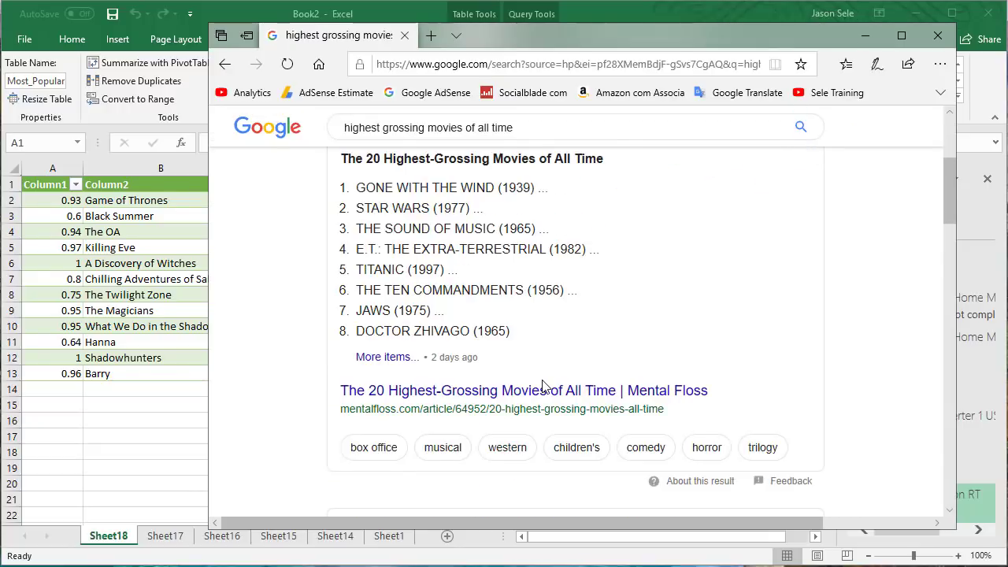
scroll(down, 3)
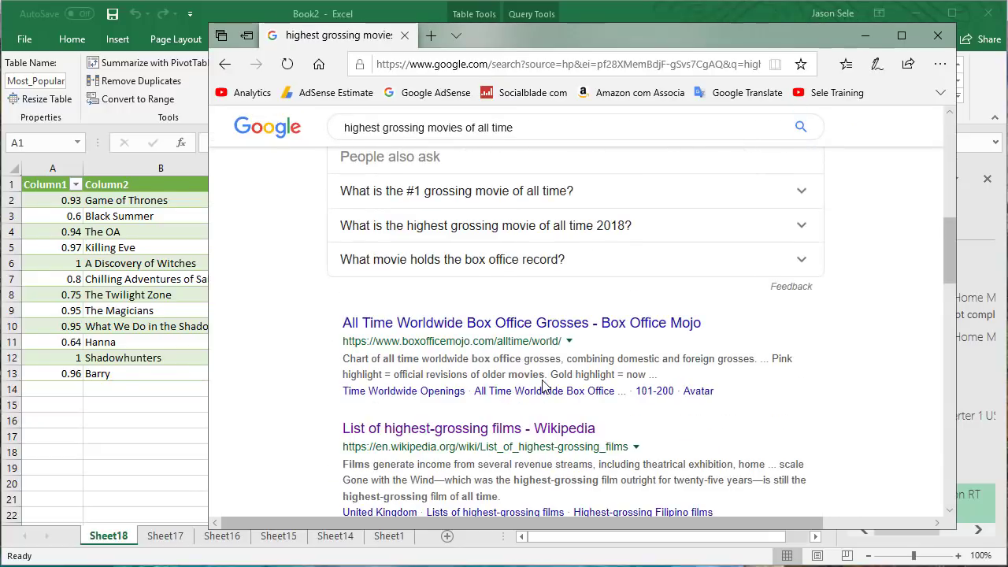
click(467, 429)
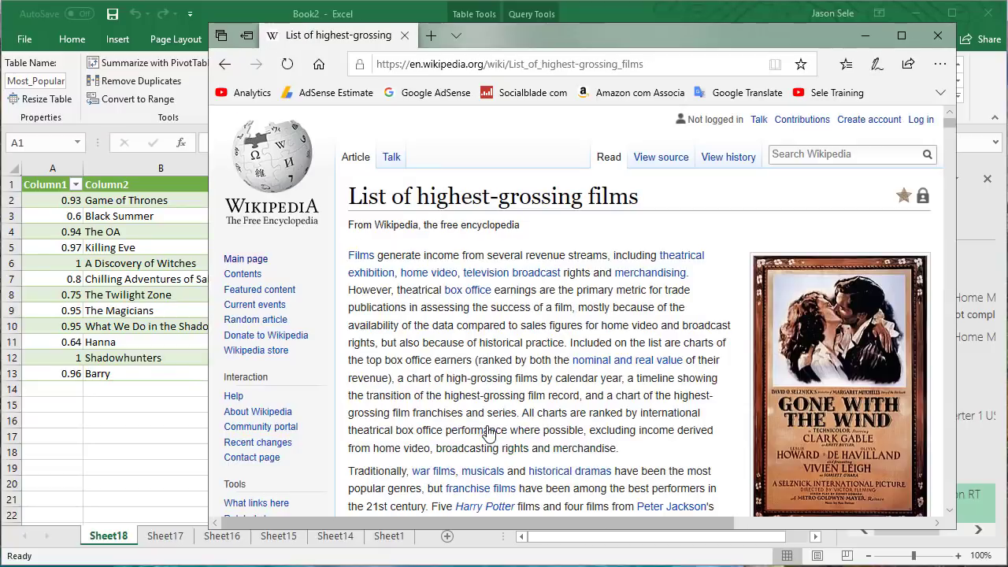
click(512, 63)
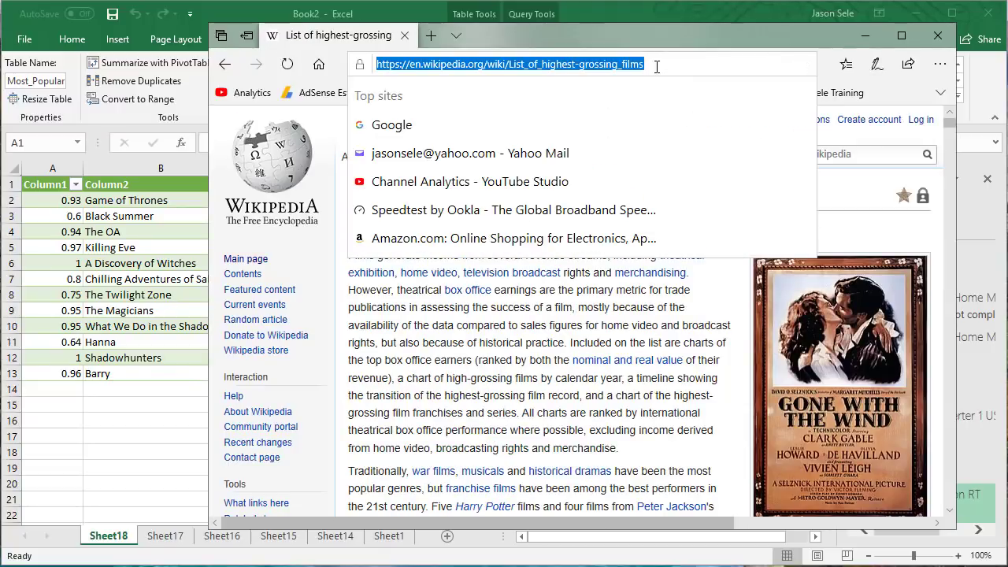
click(938, 34)
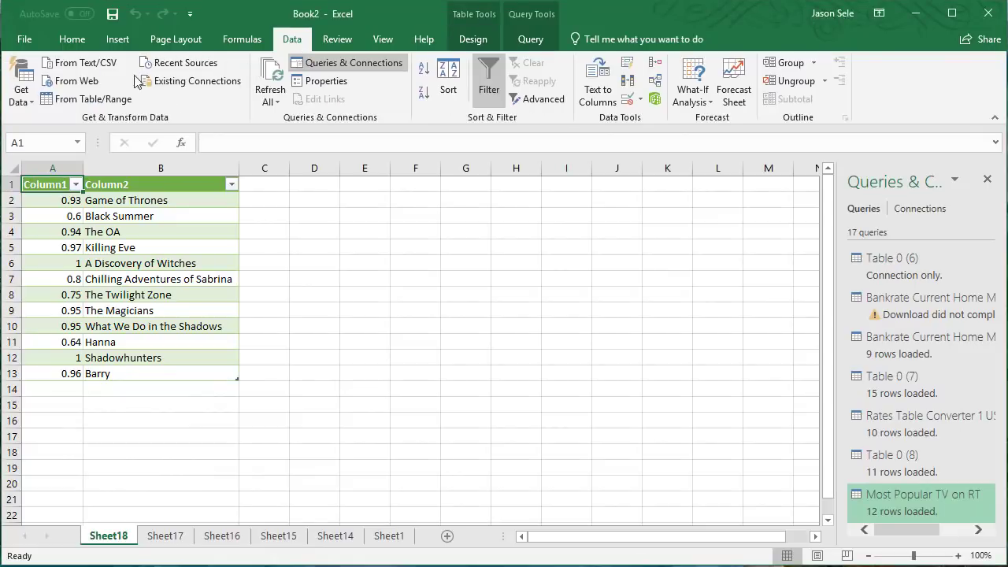
Start a From Web query on the Wikipedia URL and preview the Highest-grossing films table
click(76, 80)
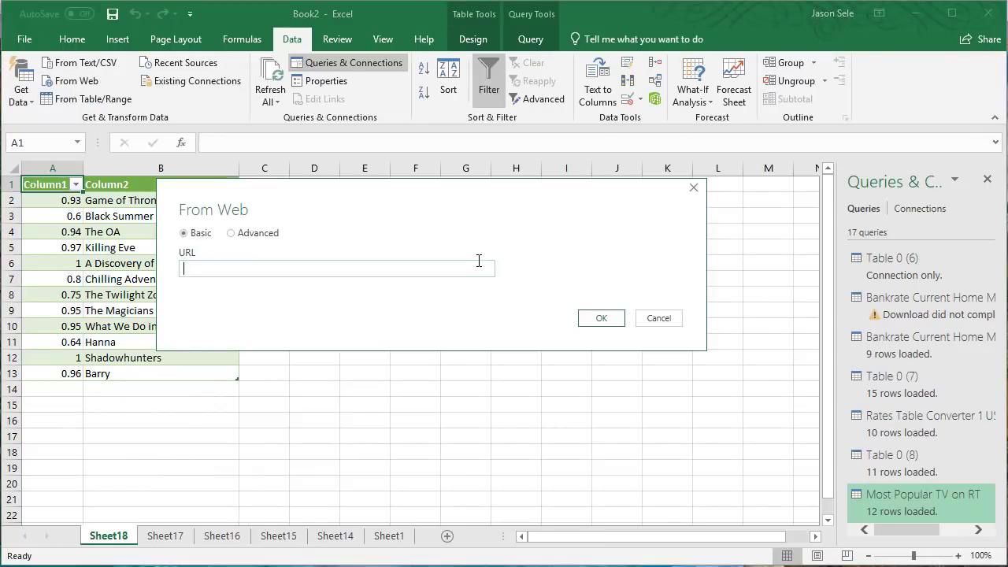
click(658, 318)
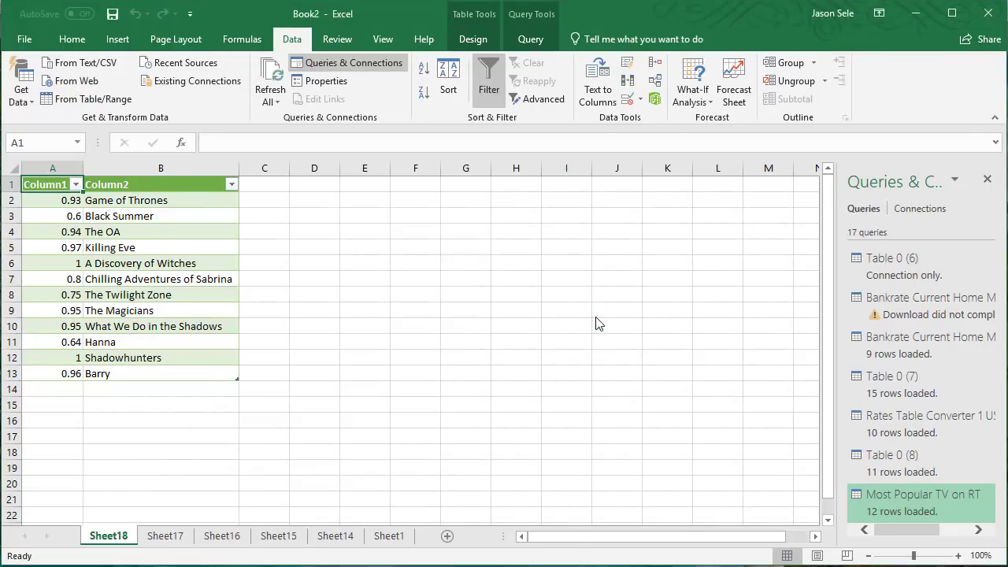
click(78, 80)
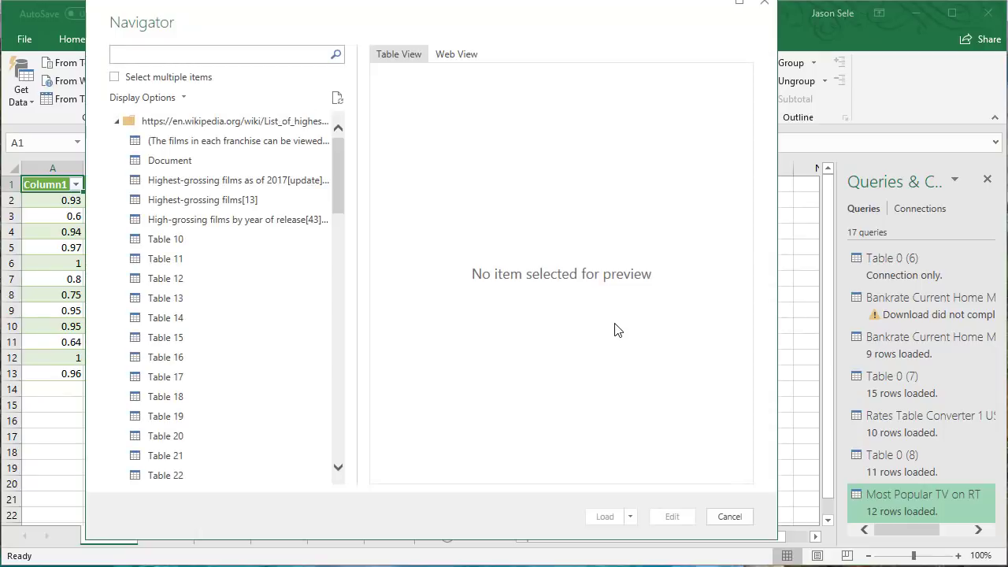
click(202, 199)
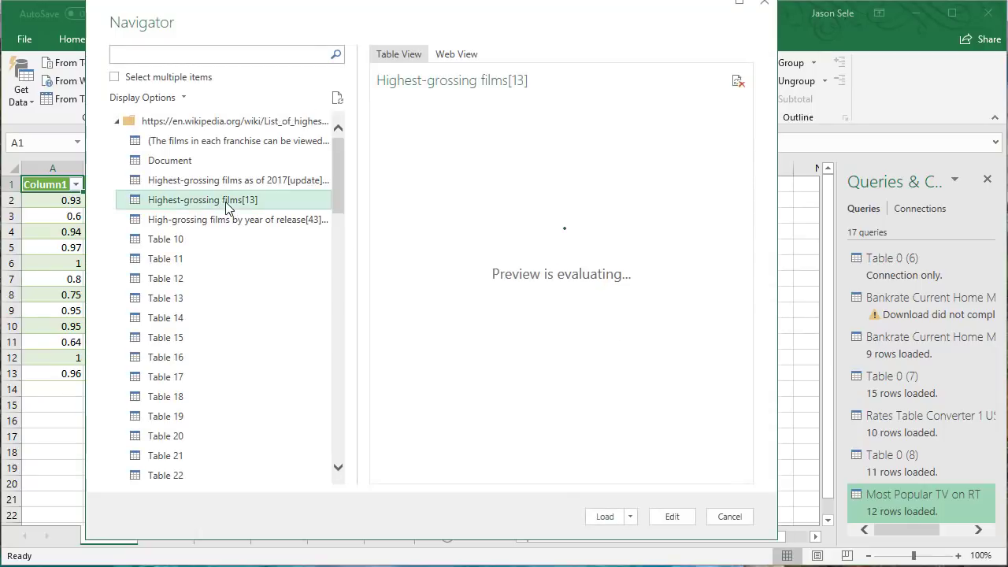